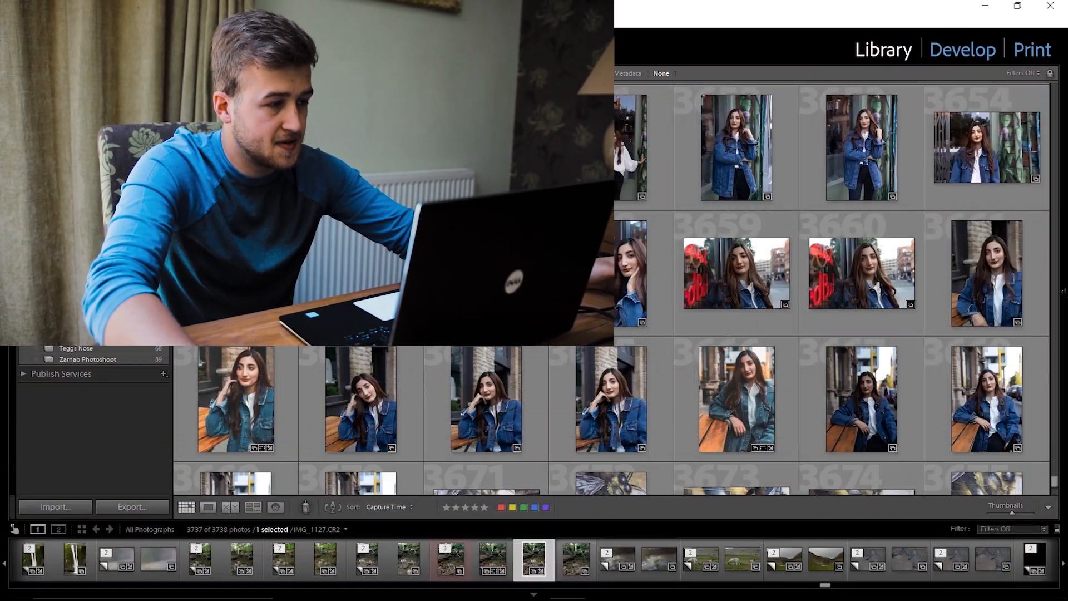
Step: Open the IMG_2382 white-shirt portrait at full size in Loupe view
left_click(208, 507)
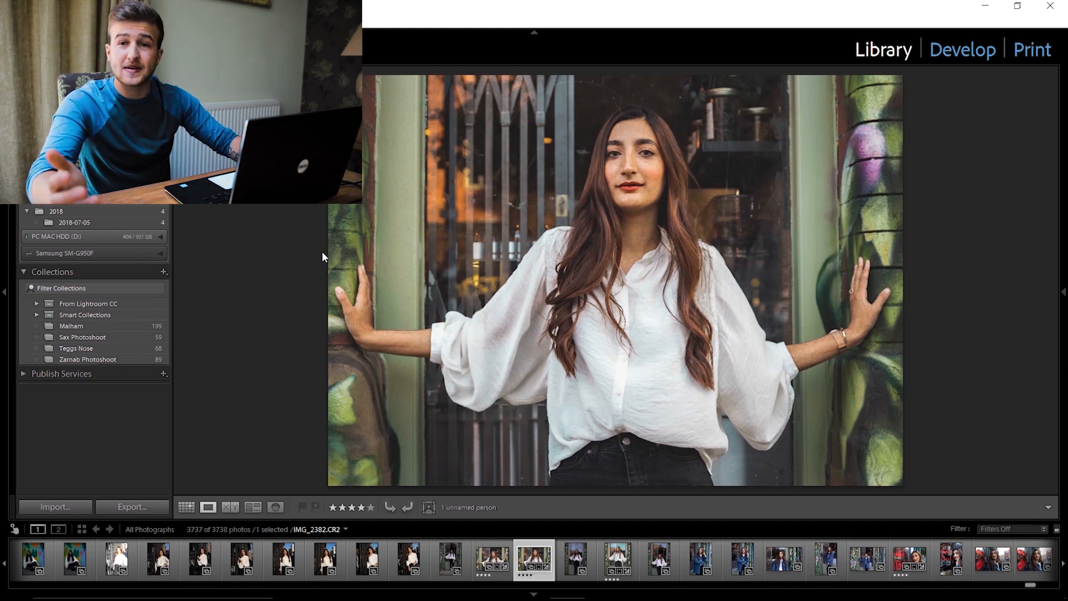
Step: Take the white-shirt portrait into the Develop module and create a virtual copy of it
left_click(186, 507)
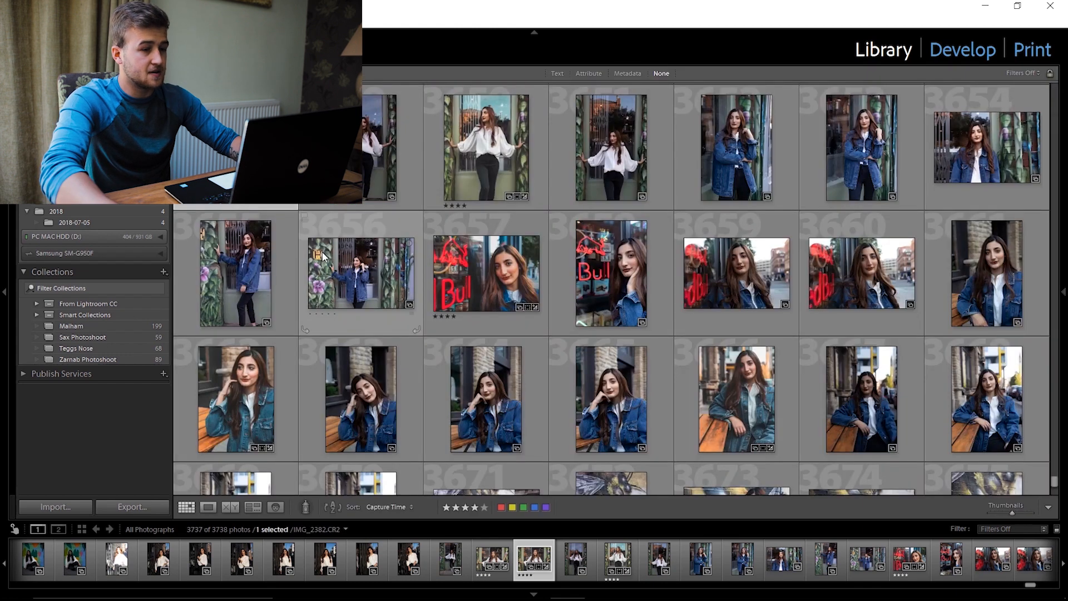
left_click(208, 507)
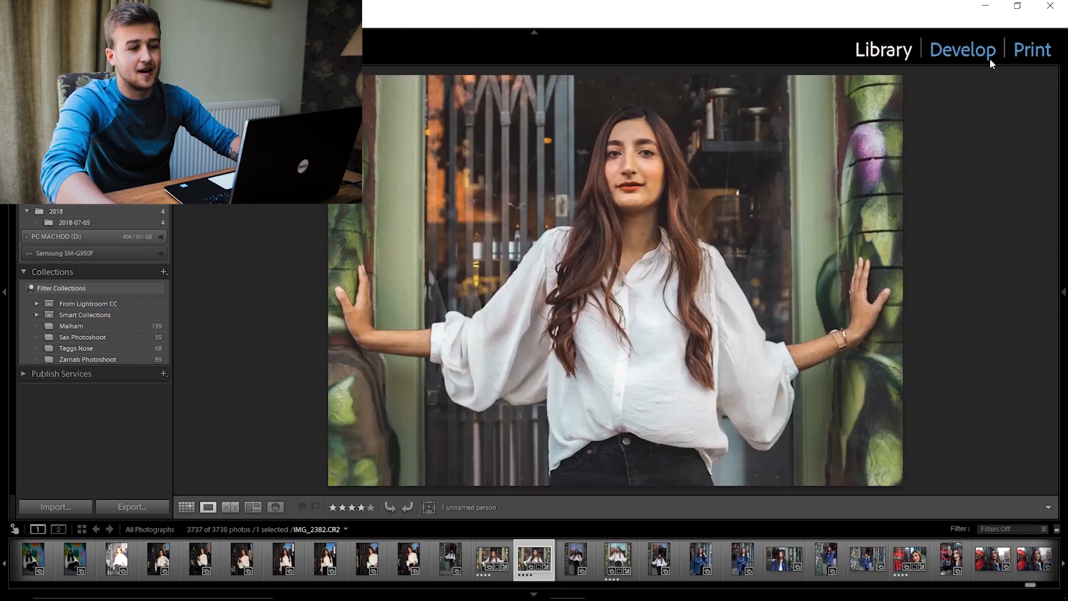
left_click(962, 49)
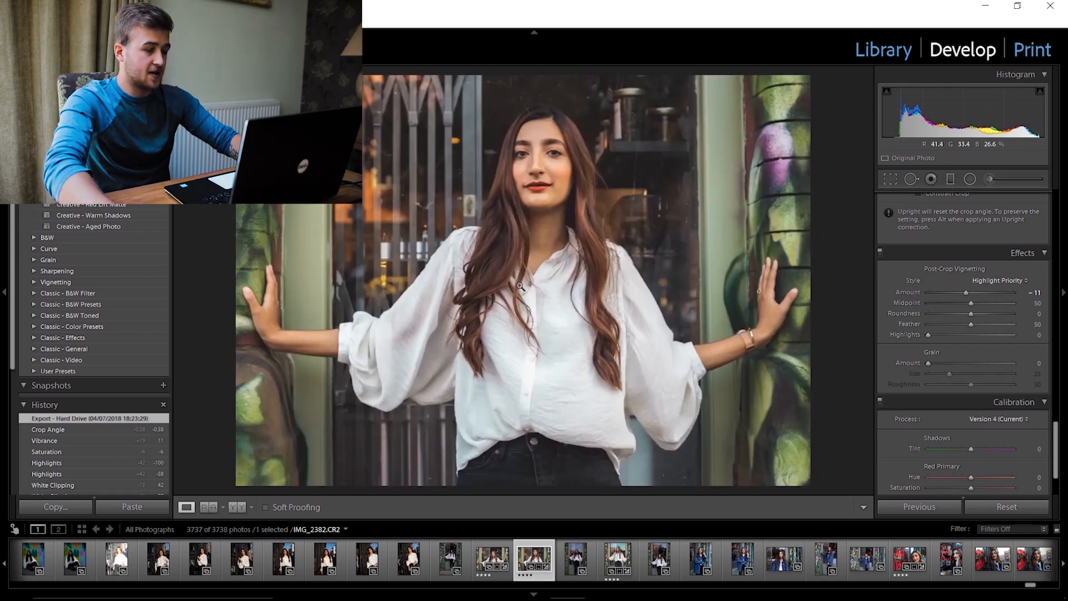
left_click(237, 507)
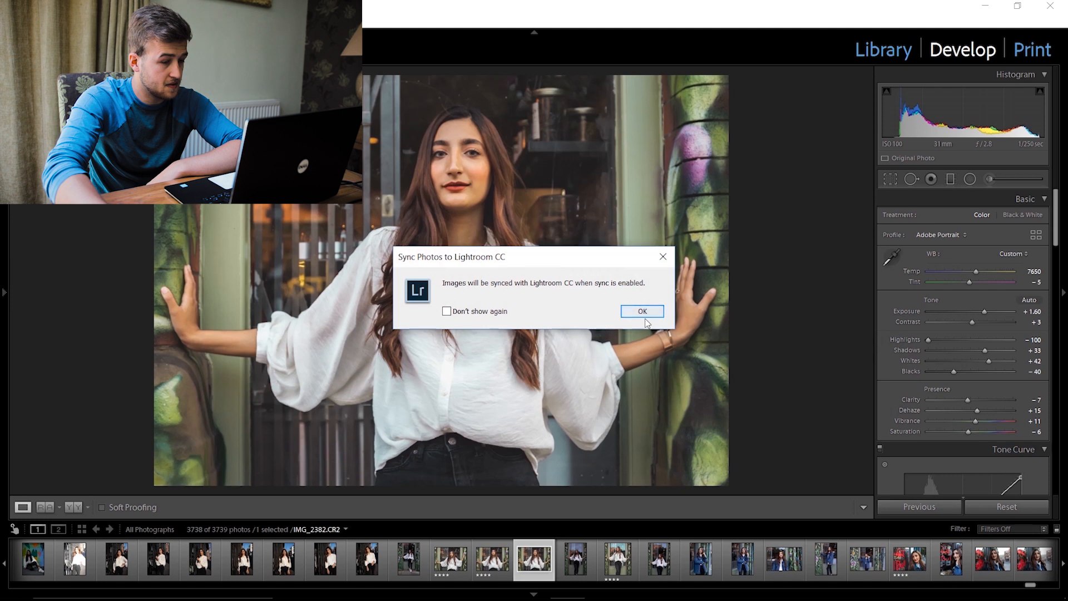
Step: Dismiss the Lightroom CC sync notice and reset the virtual copy to unedited defaults
left_click(641, 311)
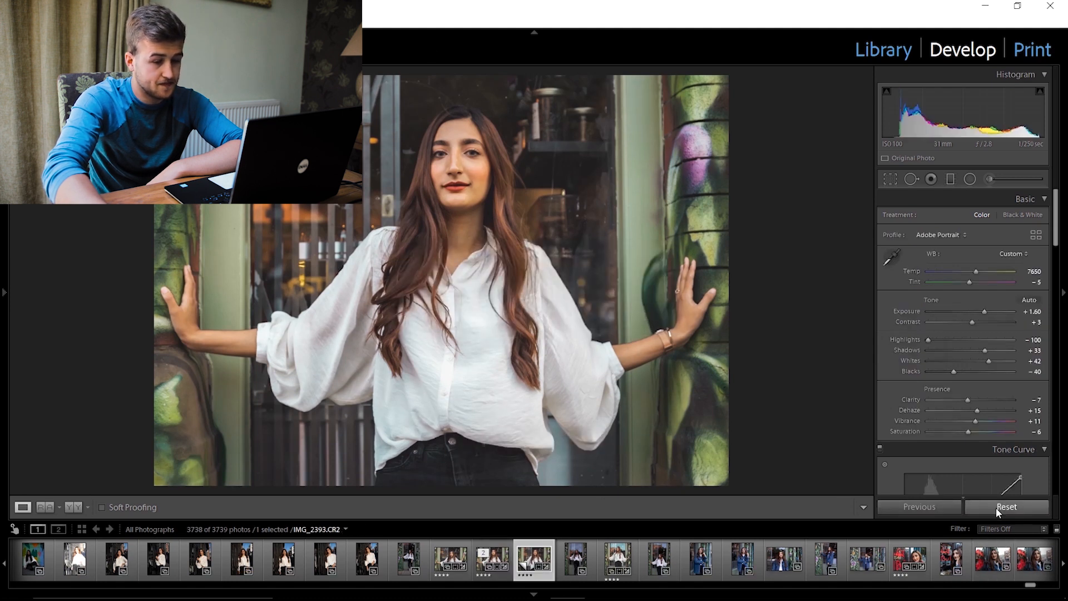
left_click(1007, 506)
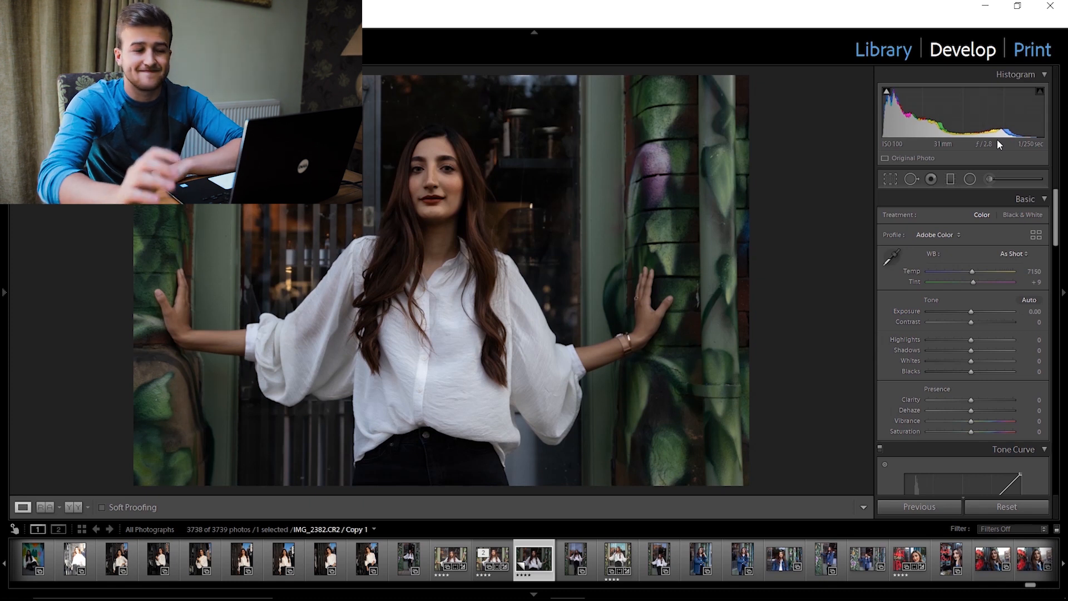
mouse_move(975, 128)
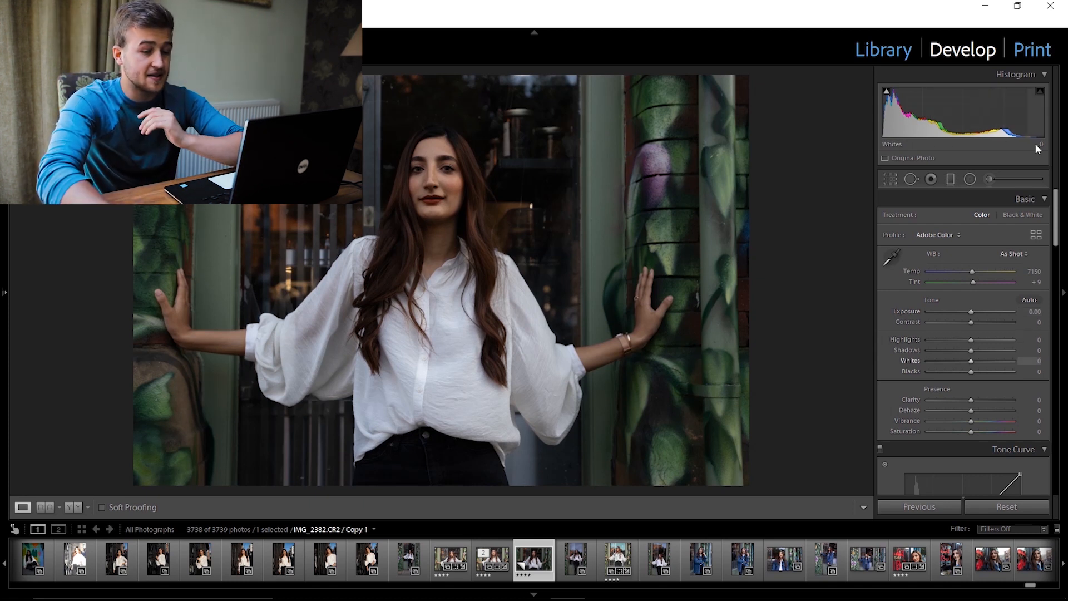
Step: Raise the copy's Exposure to about +1.14 to brighten the portrait
left_click_drag(970, 316, 974, 317)
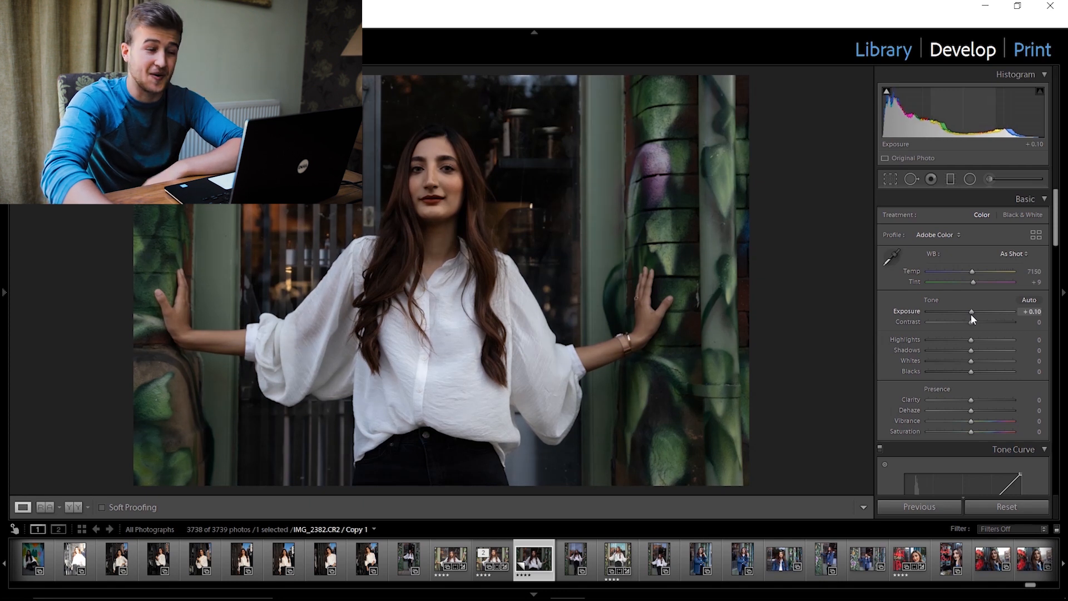
left_click_drag(972, 311, 1005, 311)
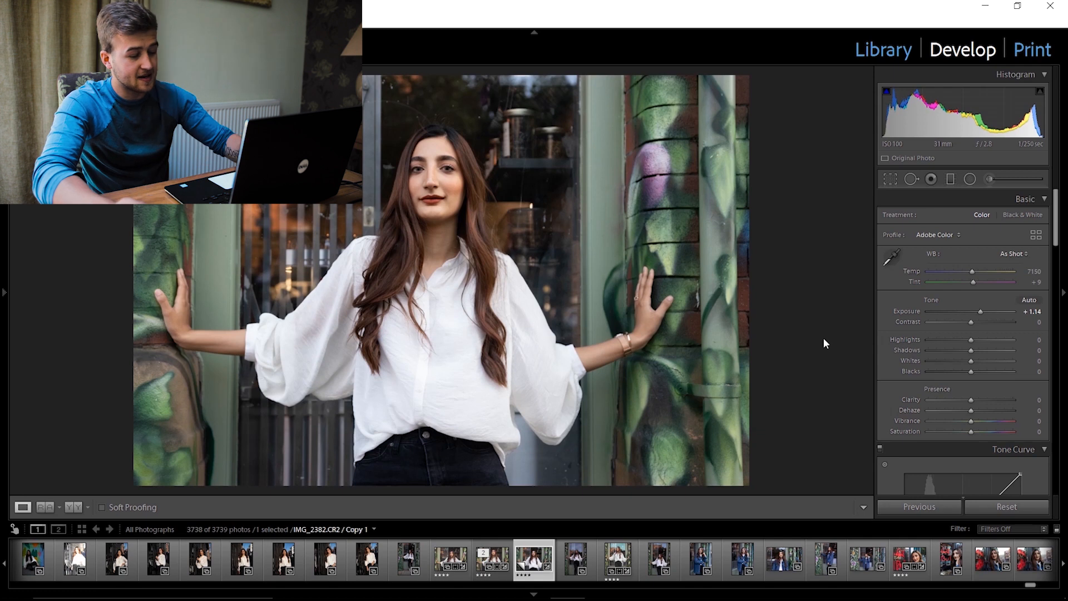
mouse_move(816, 297)
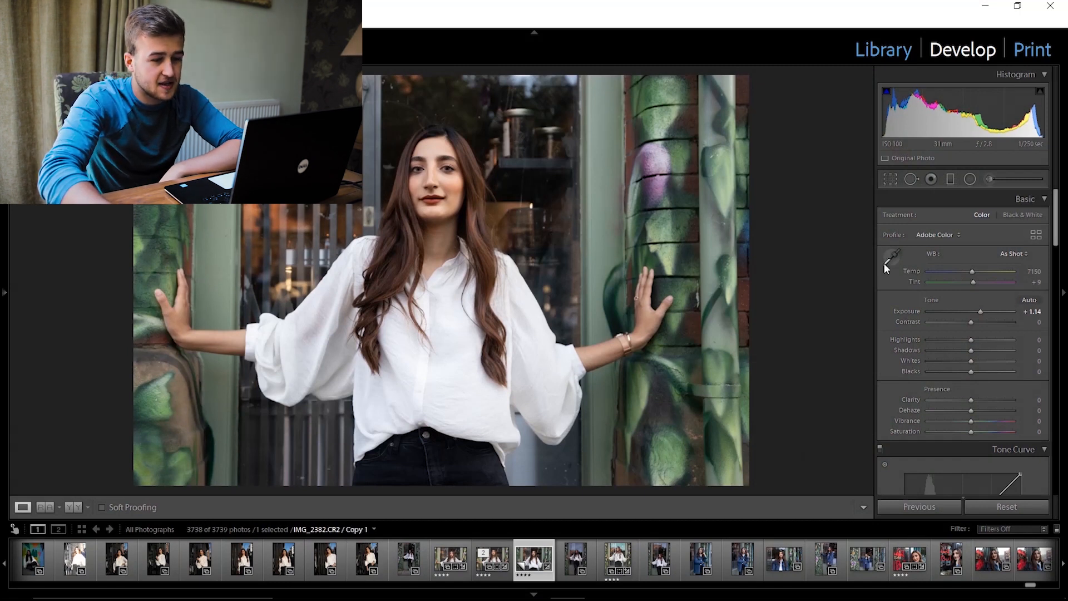
Step: Sample a neutral area with the White Balance Selector for temperature 8900, tint +10, and compare with the original
left_click(891, 258)
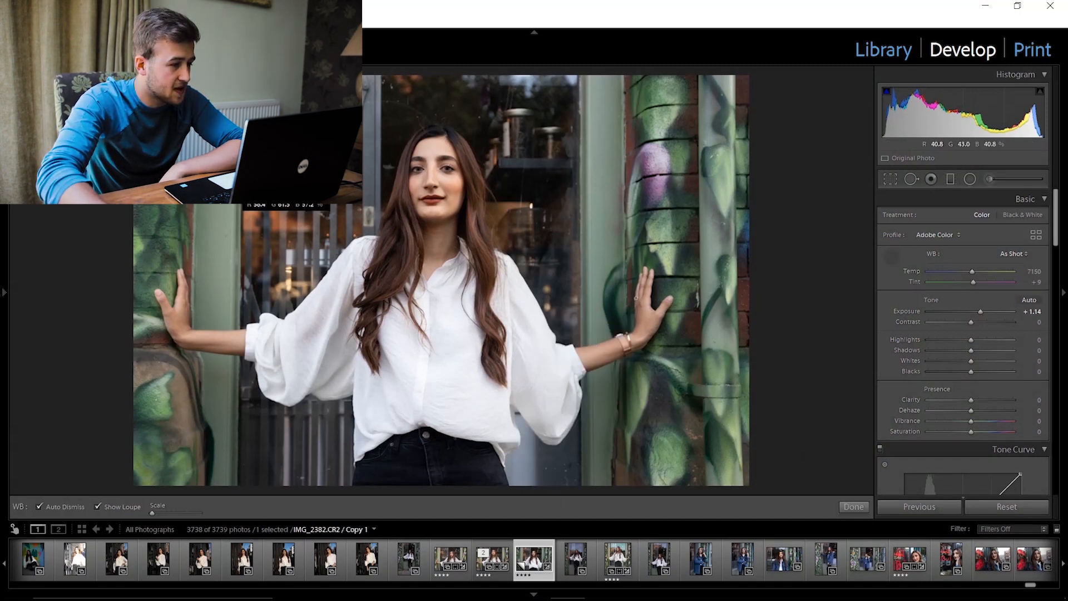
left_click(606, 358)
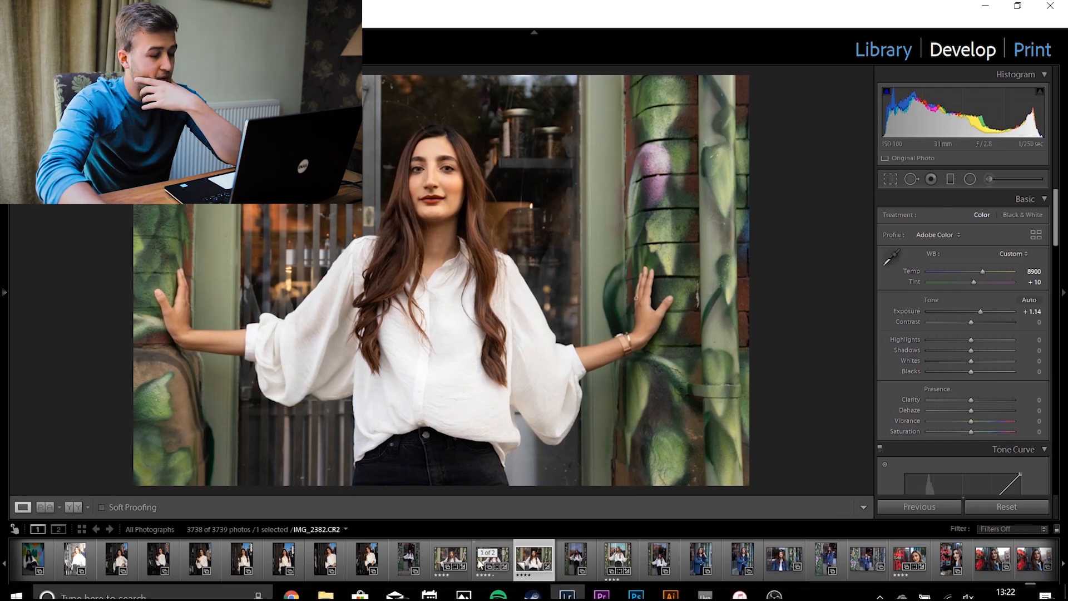
left_click(492, 560)
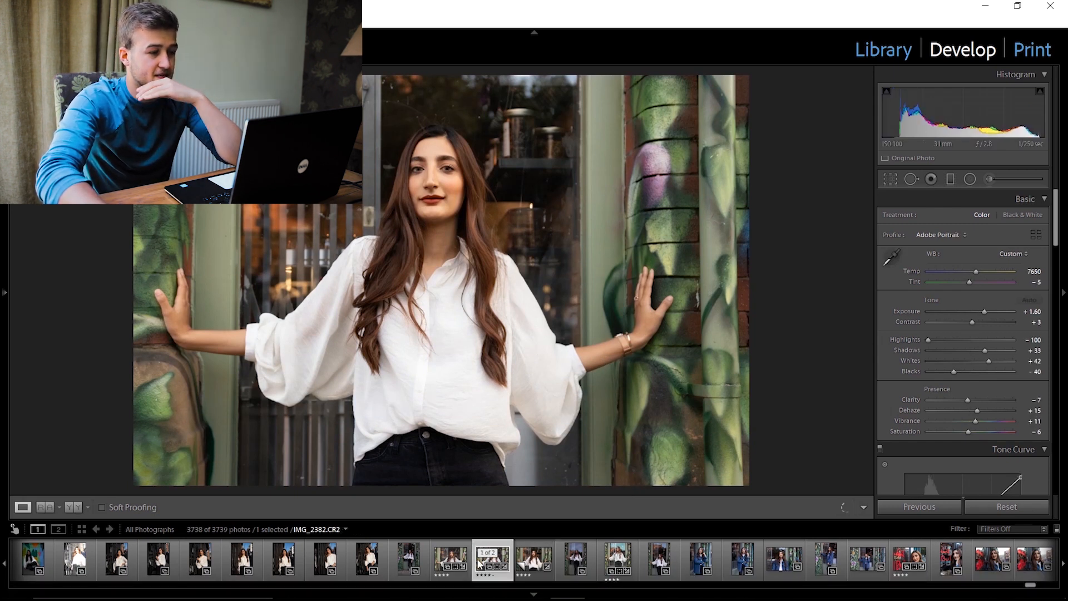
left_click(492, 559)
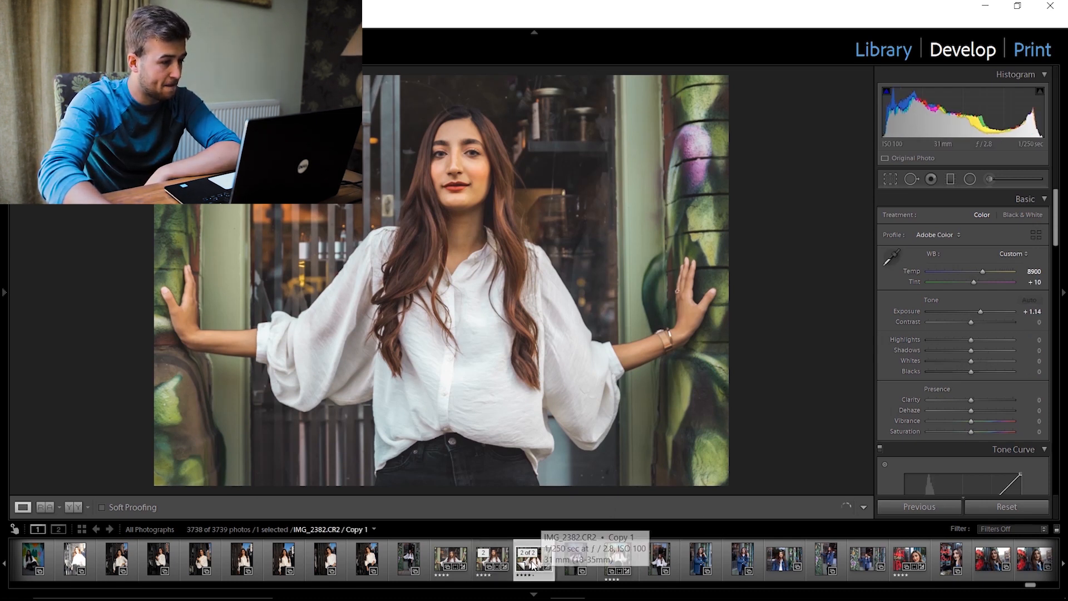
Step: Pull Highlights down to -39 and brighten Whites to +29
left_click(534, 559)
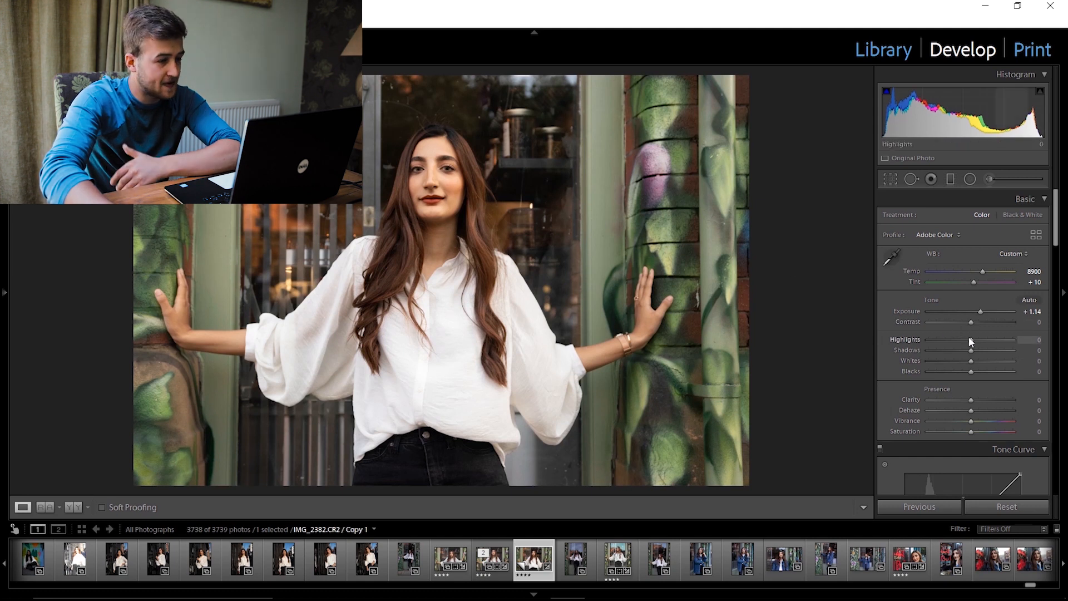
left_click_drag(971, 340, 938, 340)
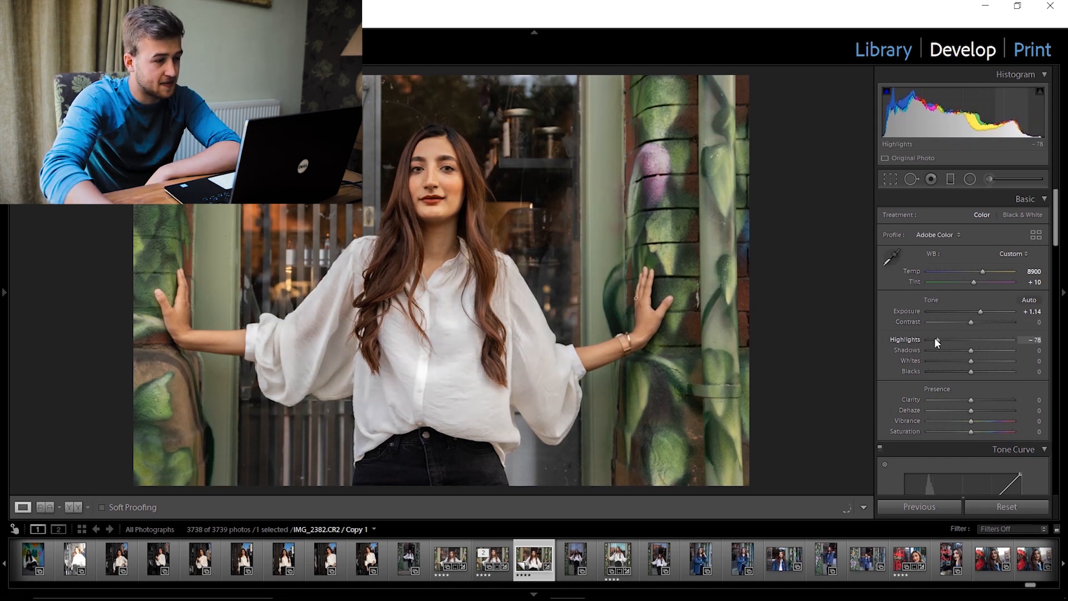
left_click_drag(936, 339, 928, 340)
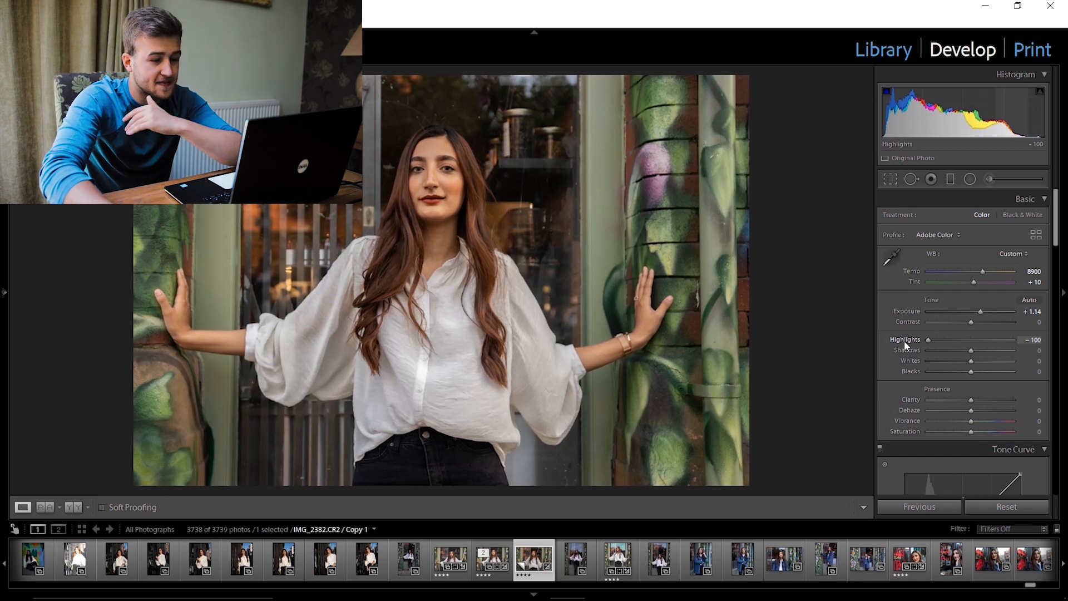
left_click_drag(928, 339, 980, 339)
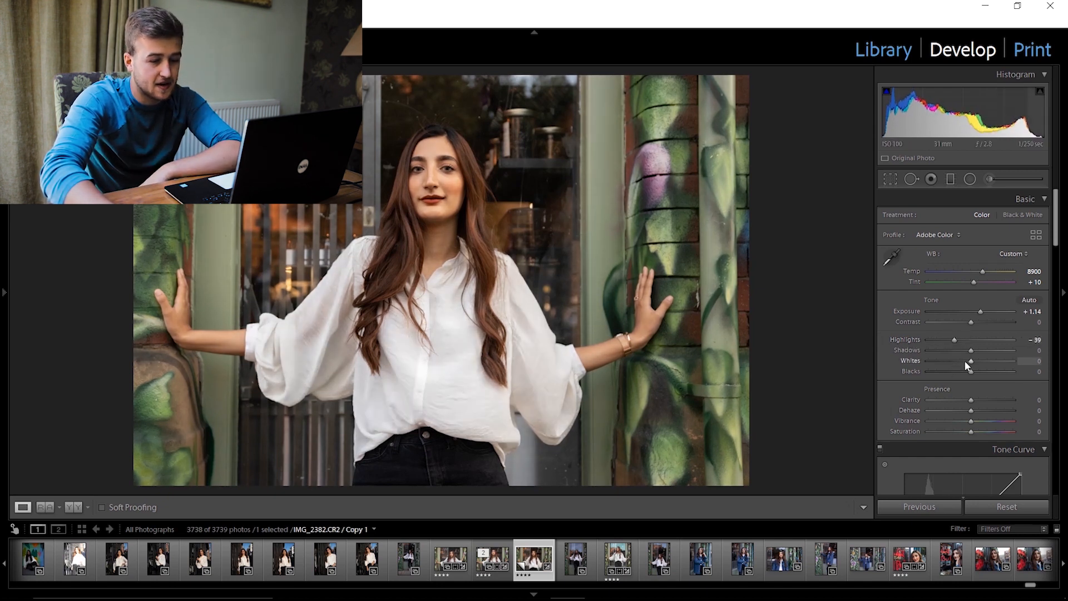
left_click_drag(971, 362, 984, 362)
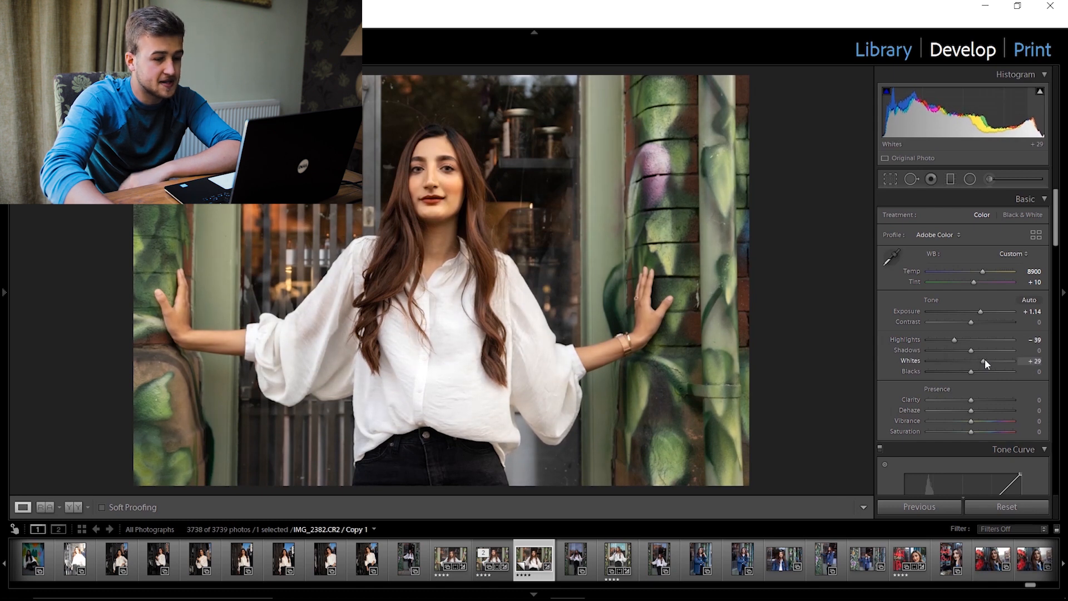
Step: Settle Shadows at about +20 and deepen Blacks to -11
left_click_drag(971, 350, 983, 350)
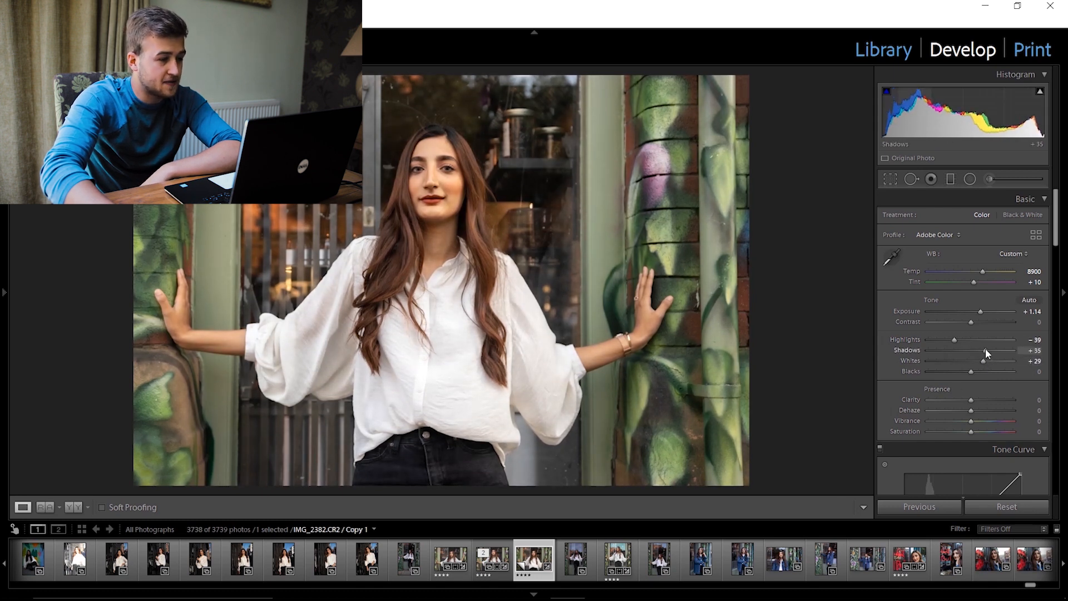
left_click_drag(988, 350, 980, 350)
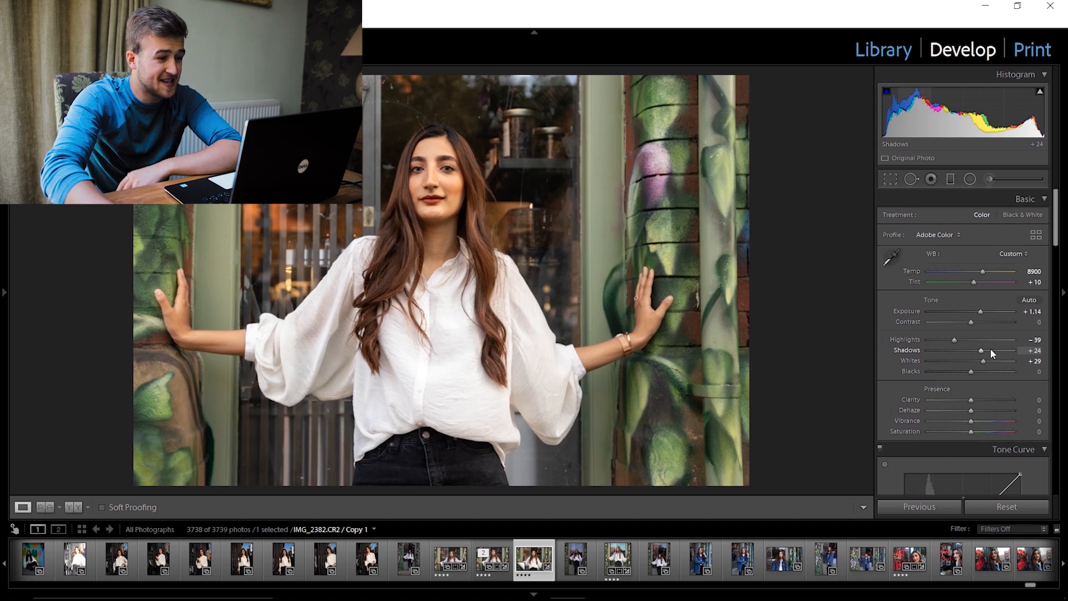
left_click_drag(981, 350, 1013, 350)
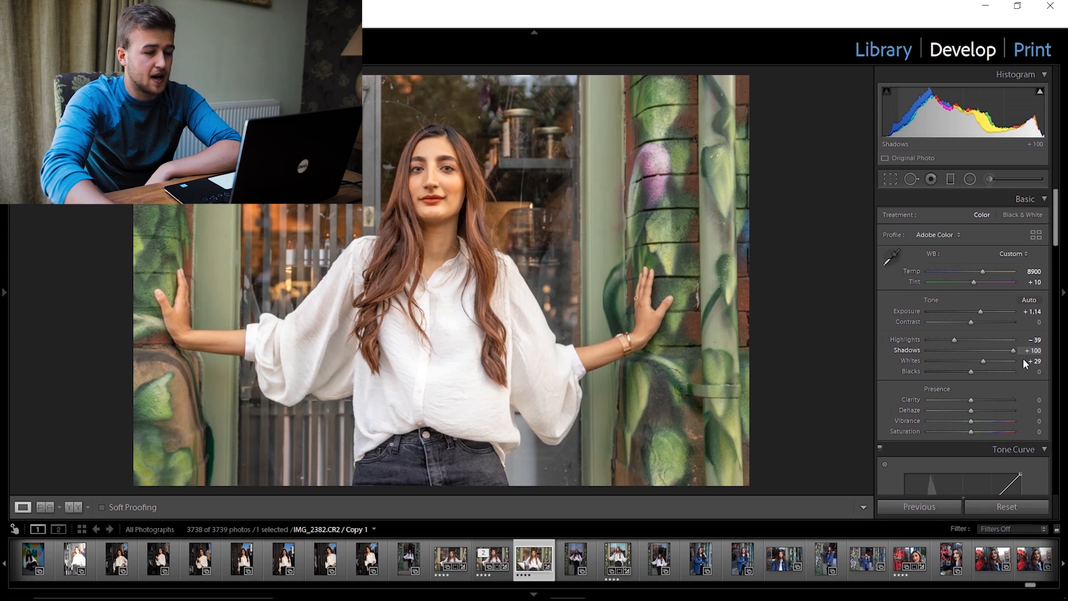
left_click_drag(1013, 350, 979, 350)
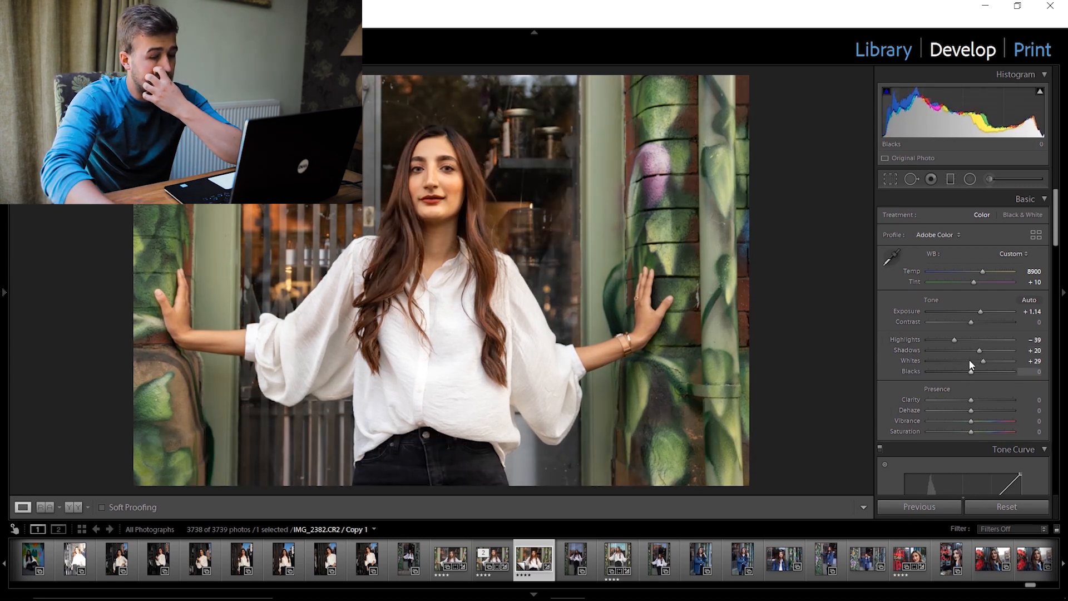
left_click_drag(989, 371, 971, 371)
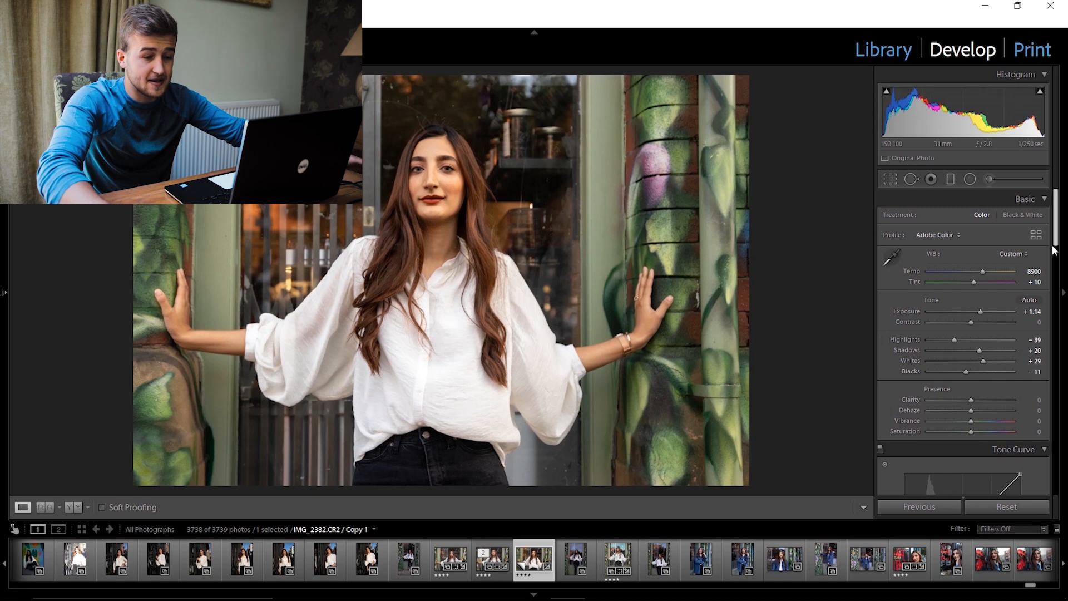
Step: Try the Darks region at -60 then +87, ending on a straight RGB point curve
scroll("down", 3)
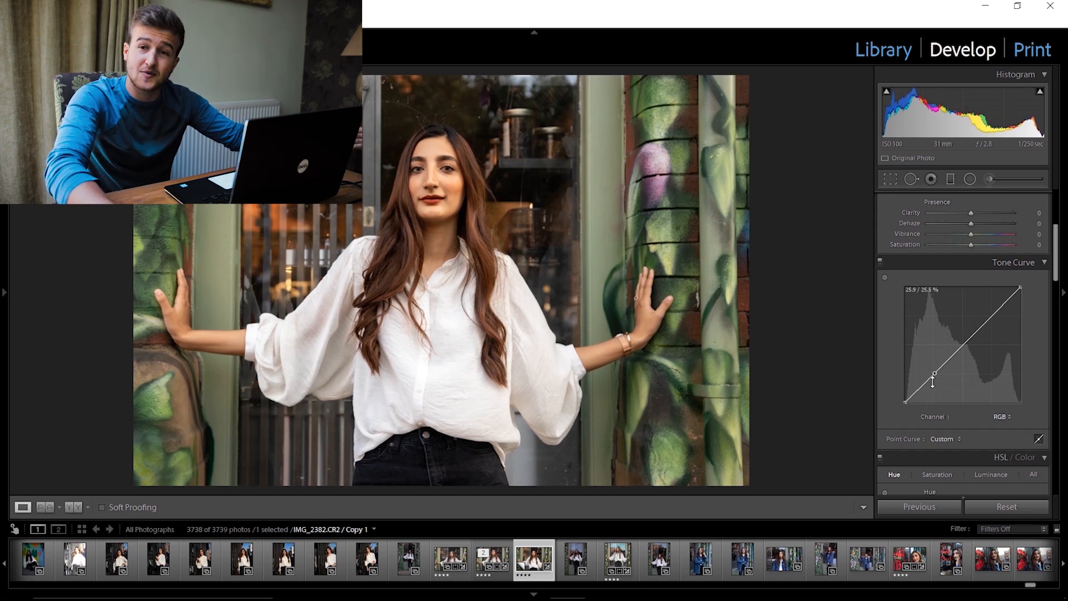
left_click_drag(934, 373, 906, 402)
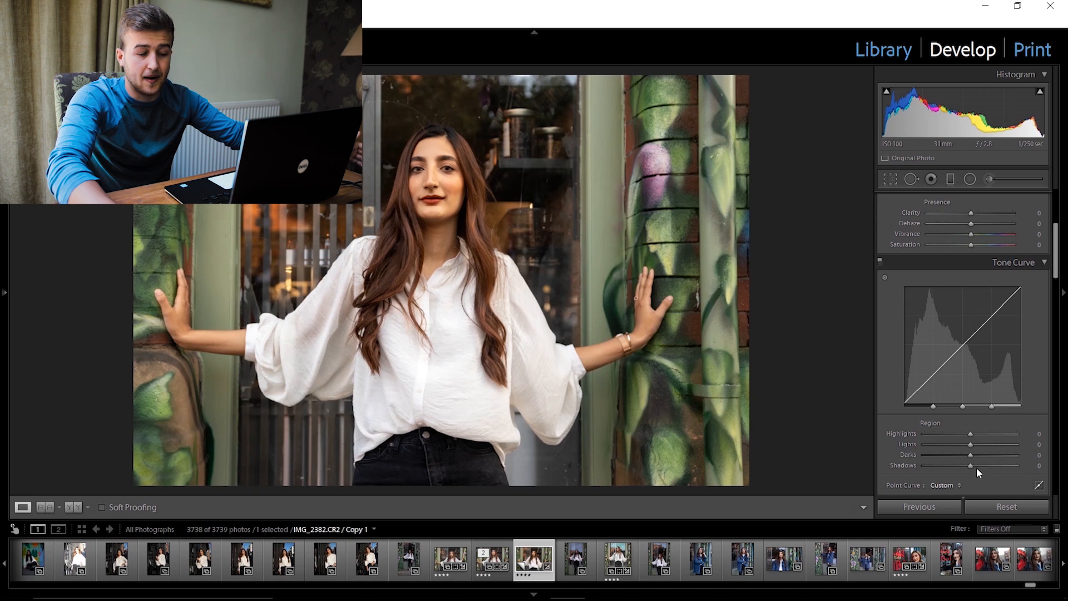
left_click_drag(963, 455, 944, 455)
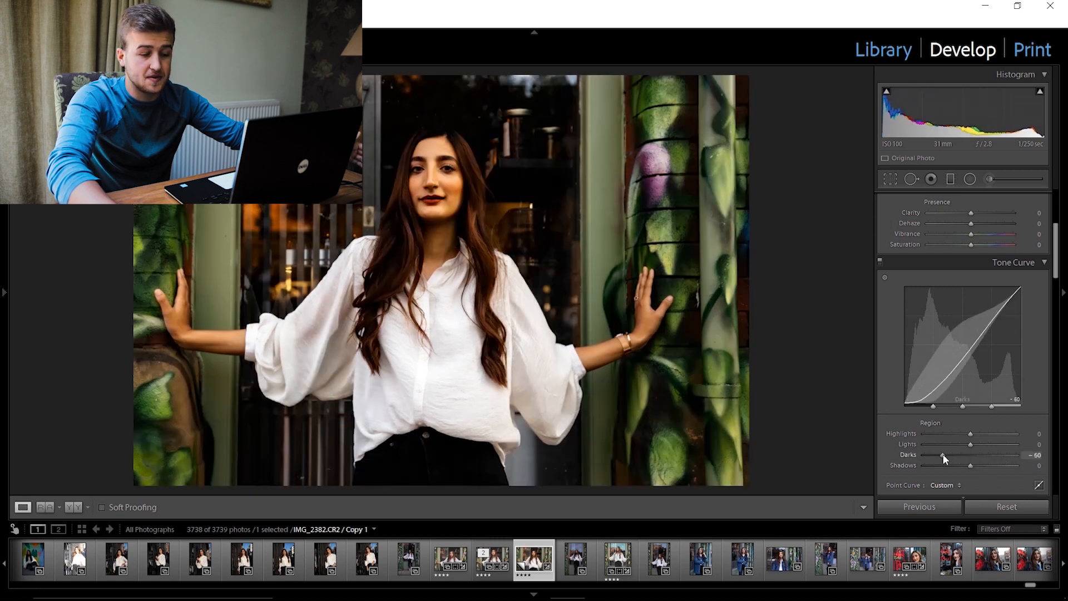
left_click_drag(942, 455, 1012, 455)
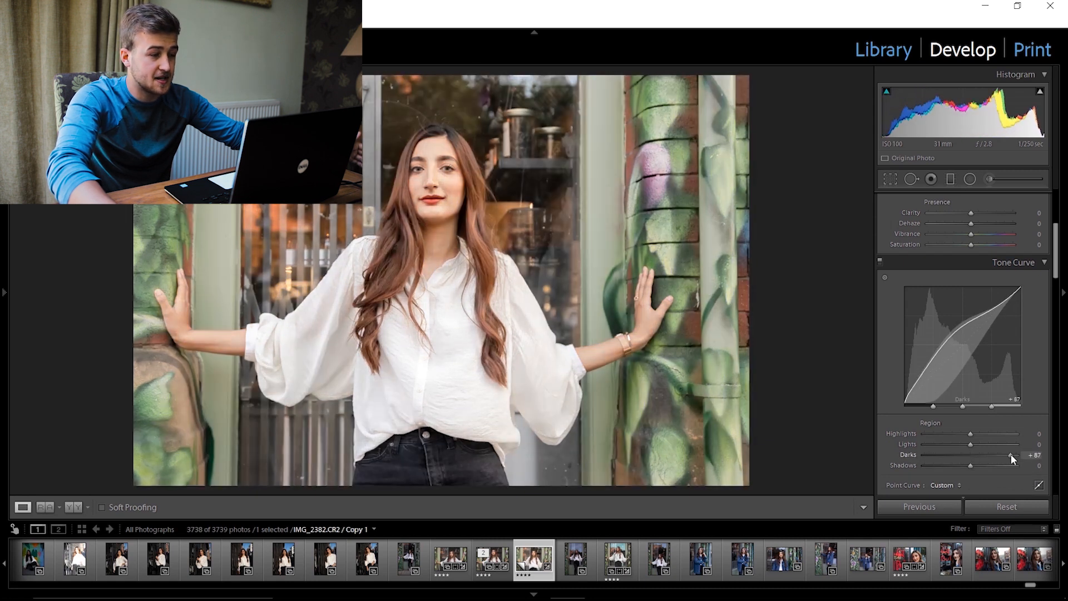
left_click_drag(1011, 456, 990, 457)
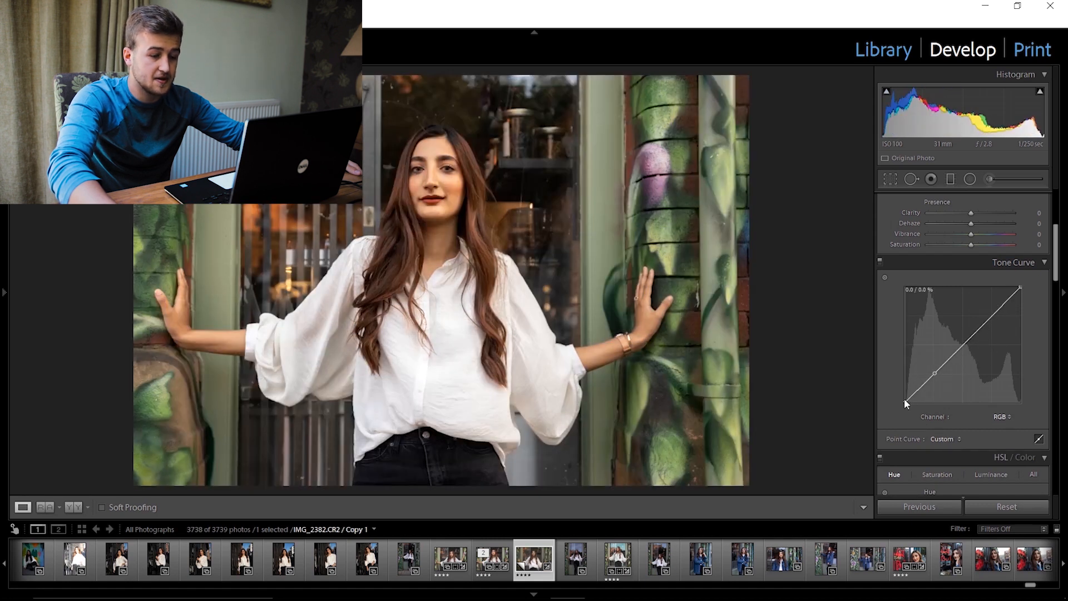
Step: Lift the RGB curve's black point to about 12% for faded blacks
left_click_drag(907, 403, 901, 398)
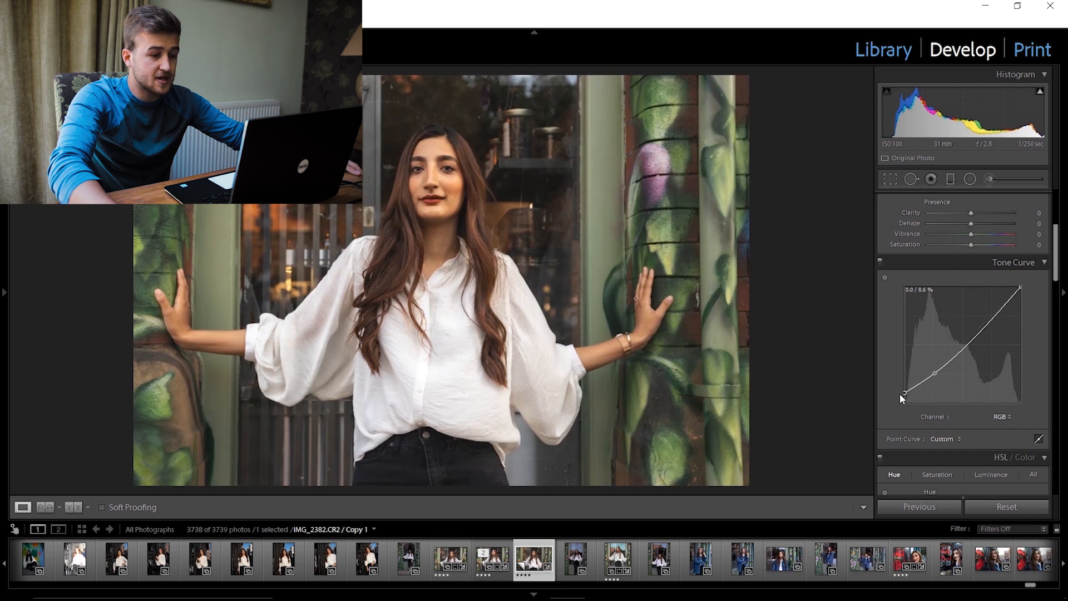
left_click_drag(902, 397, 903, 376)
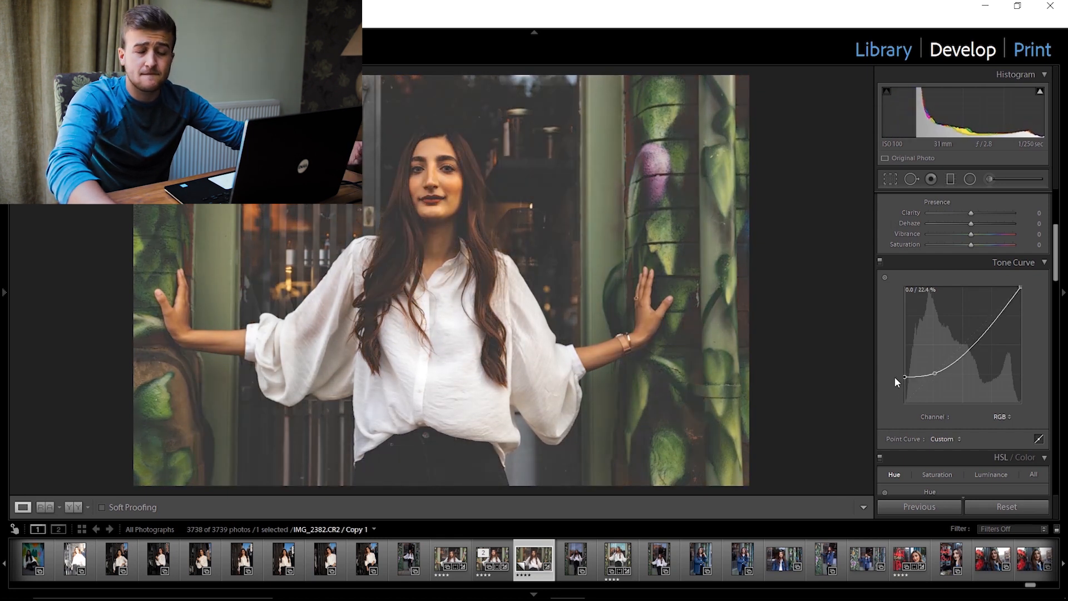
left_click_drag(907, 376, 906, 383)
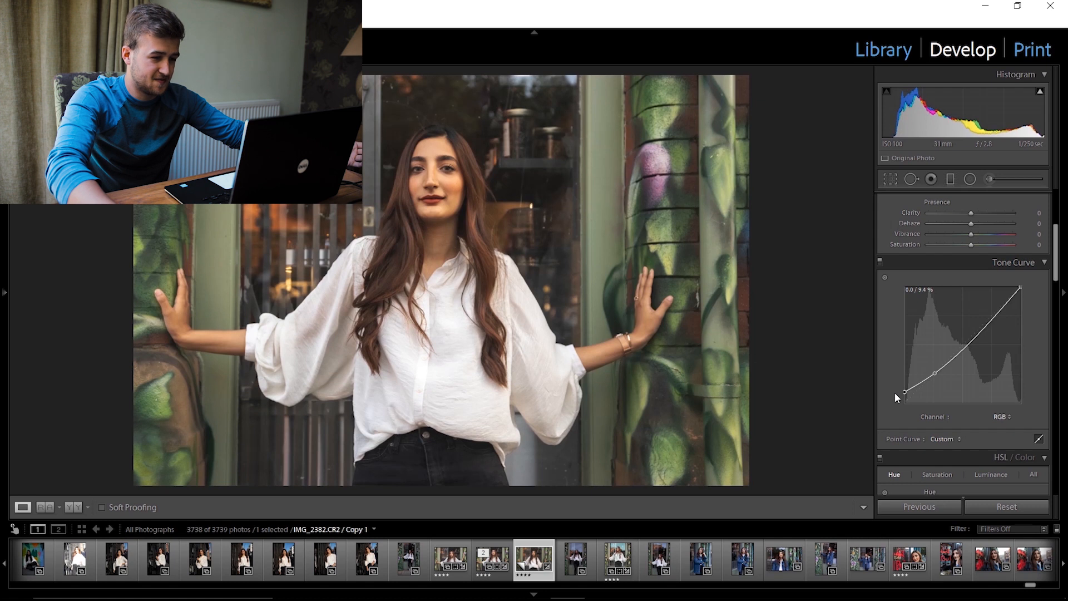
left_click_drag(905, 394, 905, 397)
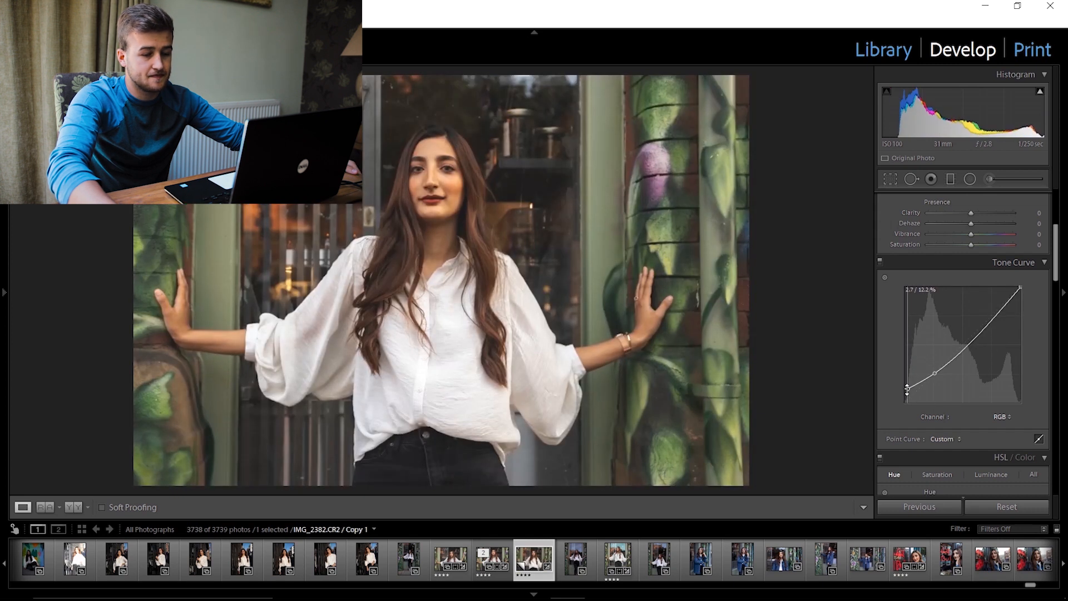
left_click_drag(934, 373, 909, 396)
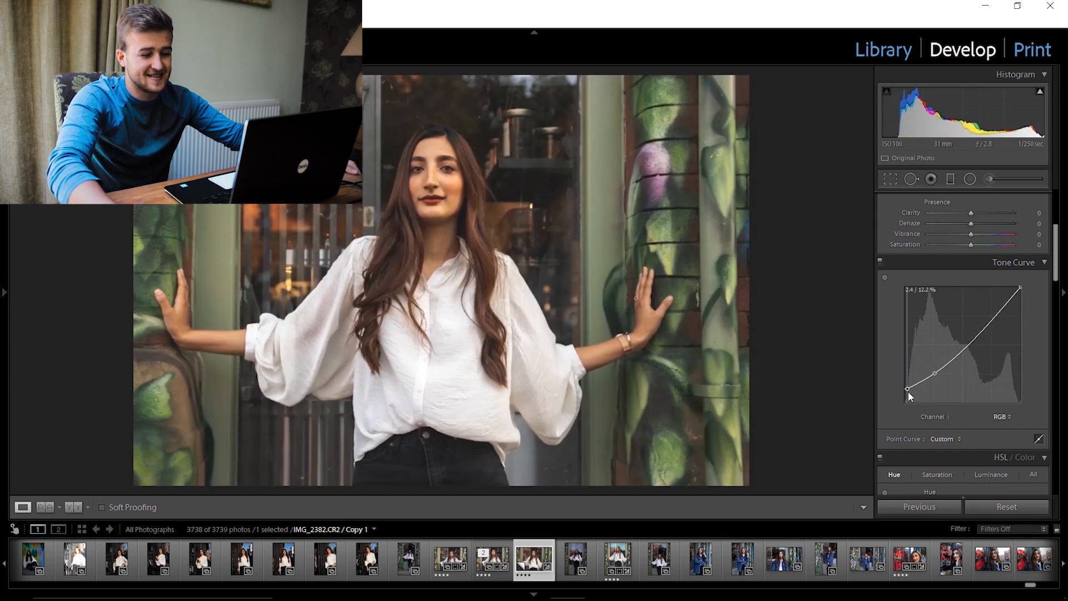
left_click_drag(908, 396, 919, 395)
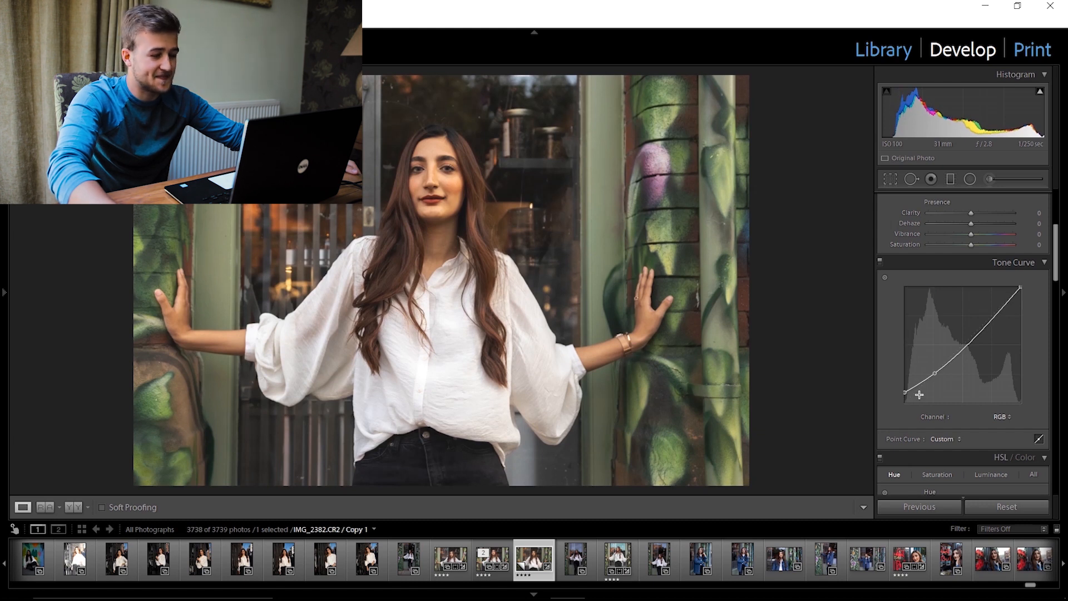
Step: Add shadow and highlight points to shape the curve into a gentle S
left_click_drag(936, 373, 931, 383)
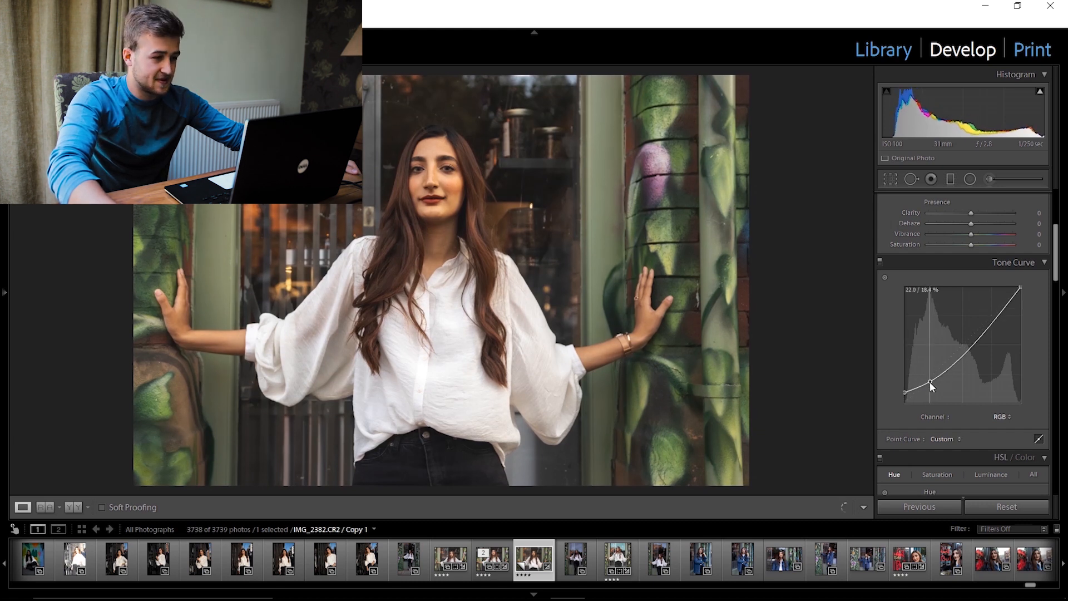
left_click_drag(934, 383, 935, 380)
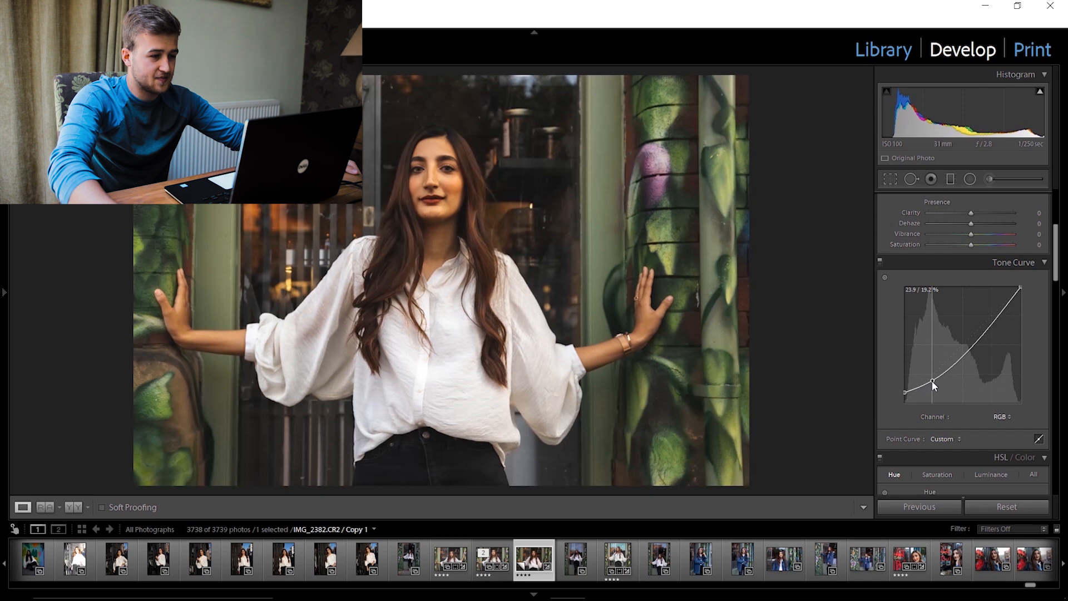
left_click_drag(934, 385, 934, 383)
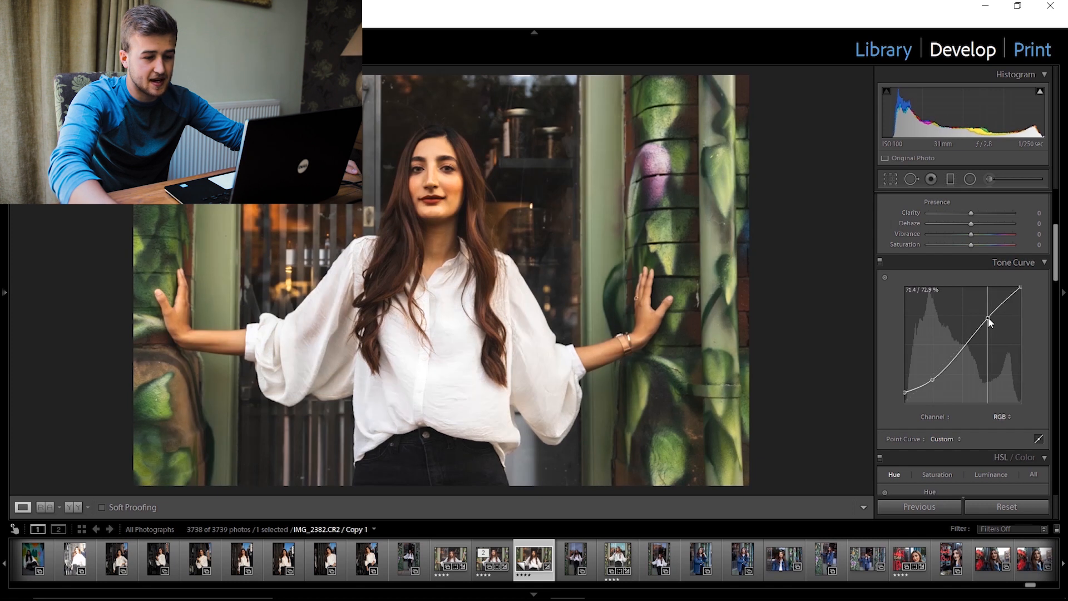
left_click_drag(988, 320, 1002, 322)
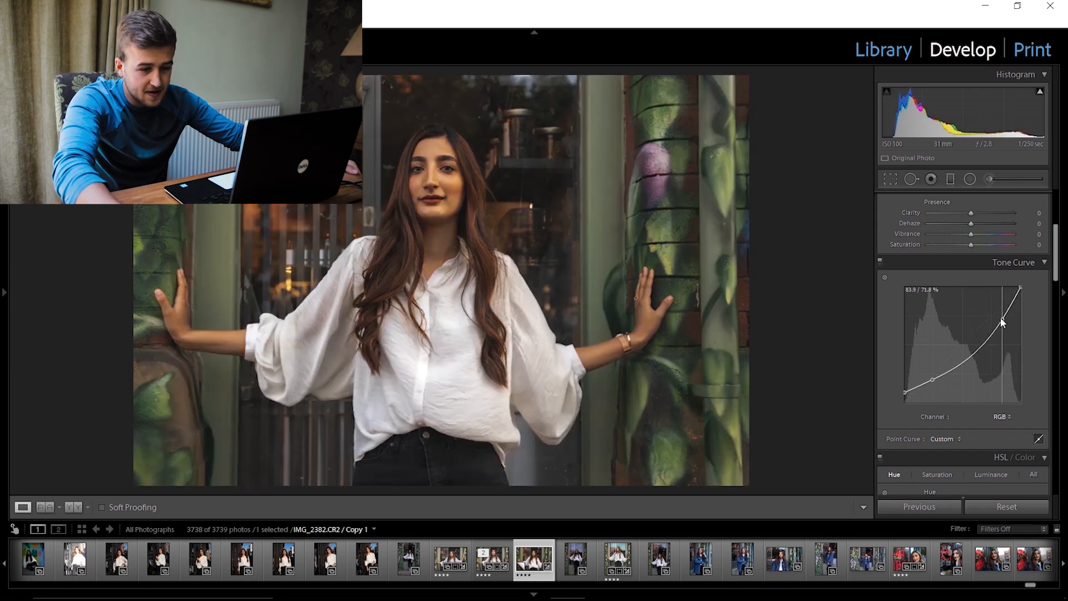
left_click_drag(1002, 323, 993, 319)
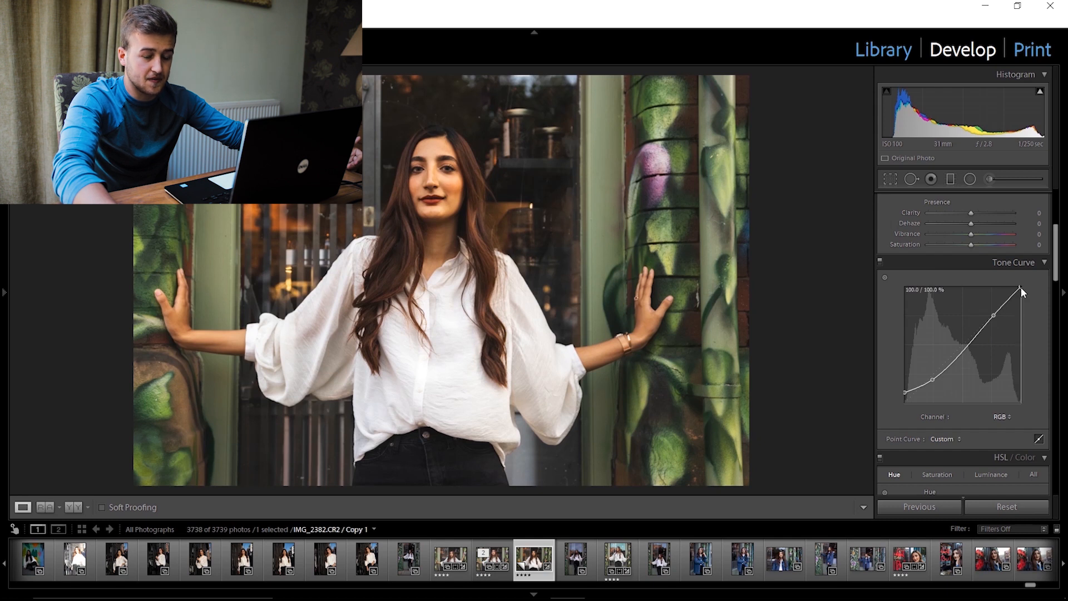
left_click_drag(1020, 289, 1019, 306)
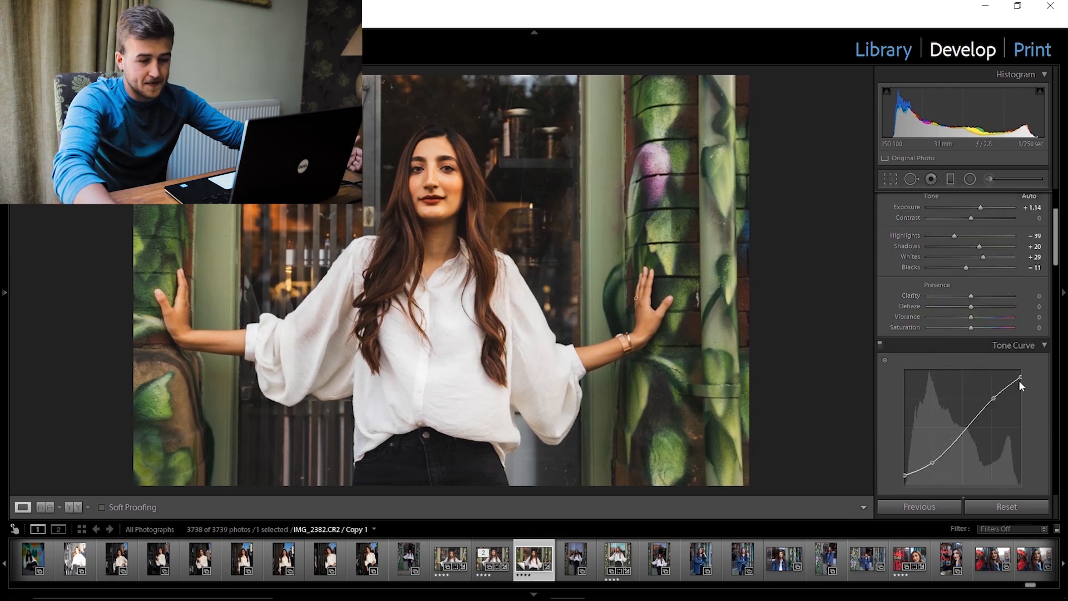
Step: Soften with Clarity at -8 and lift Shadows to about +53
left_click_drag(971, 295, 967, 295)
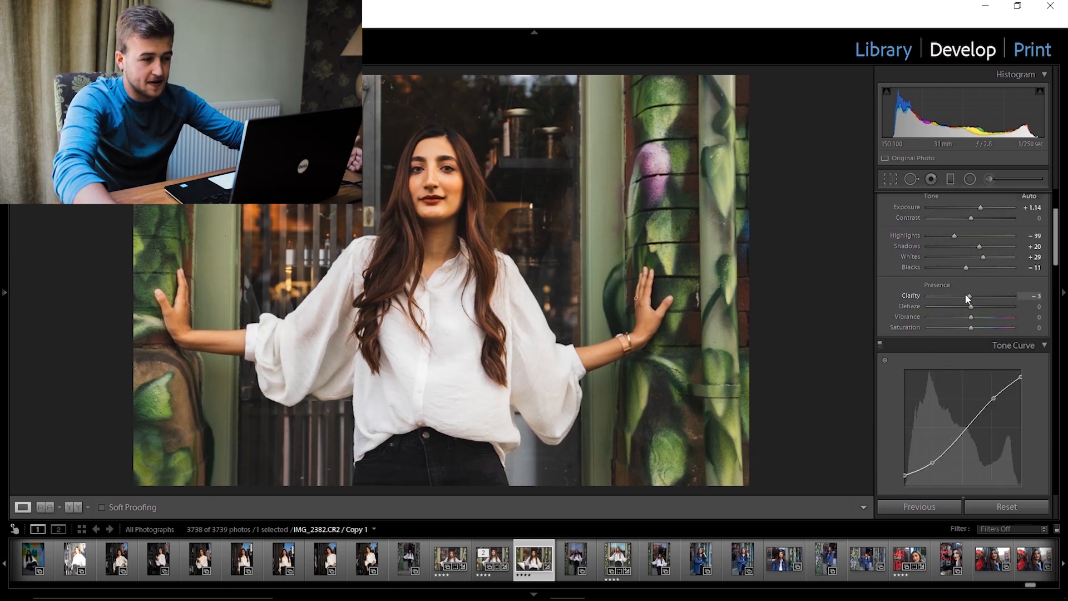
left_click_drag(971, 296, 966, 295)
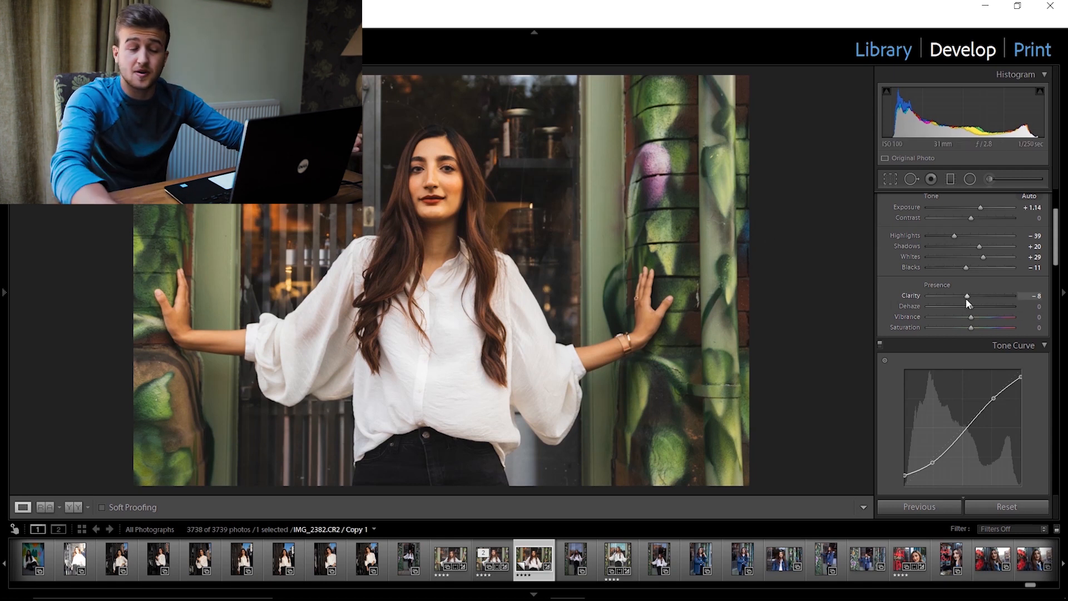
mouse_move(967, 312)
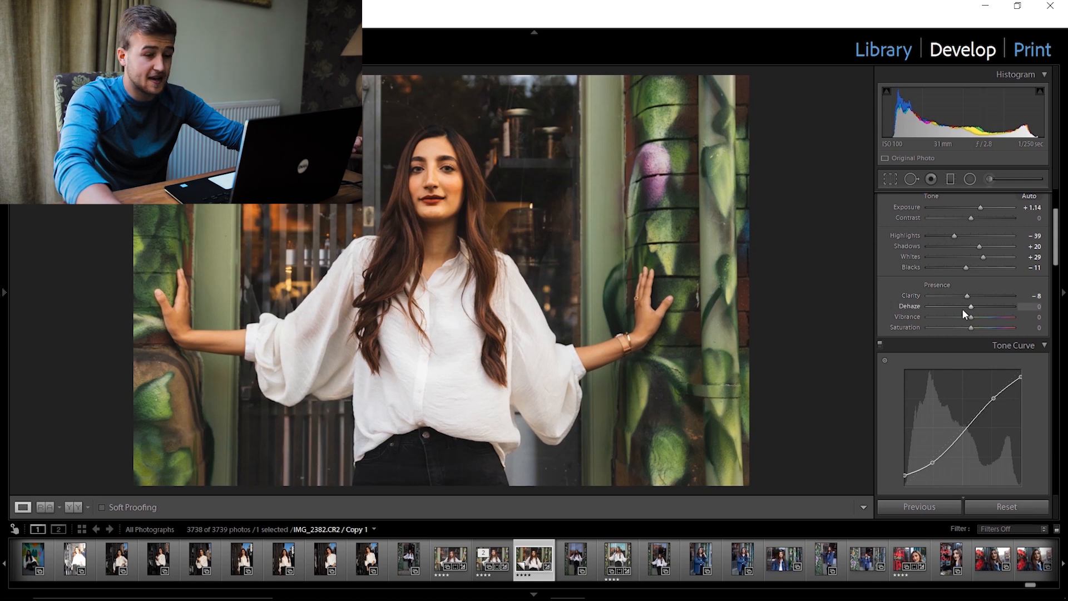
mouse_move(977, 247)
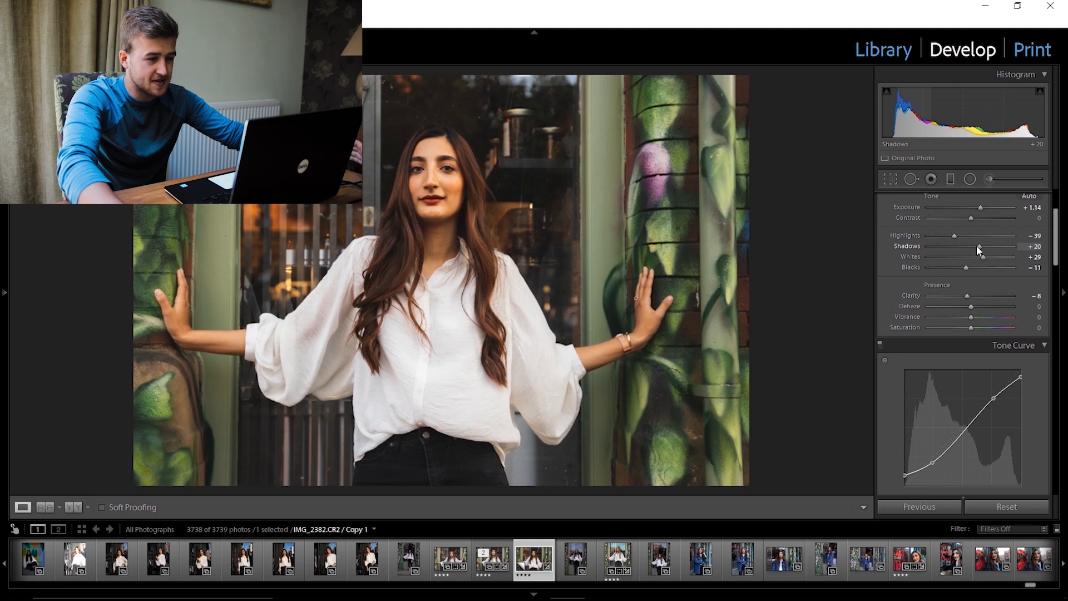
left_click_drag(986, 247, 1002, 246)
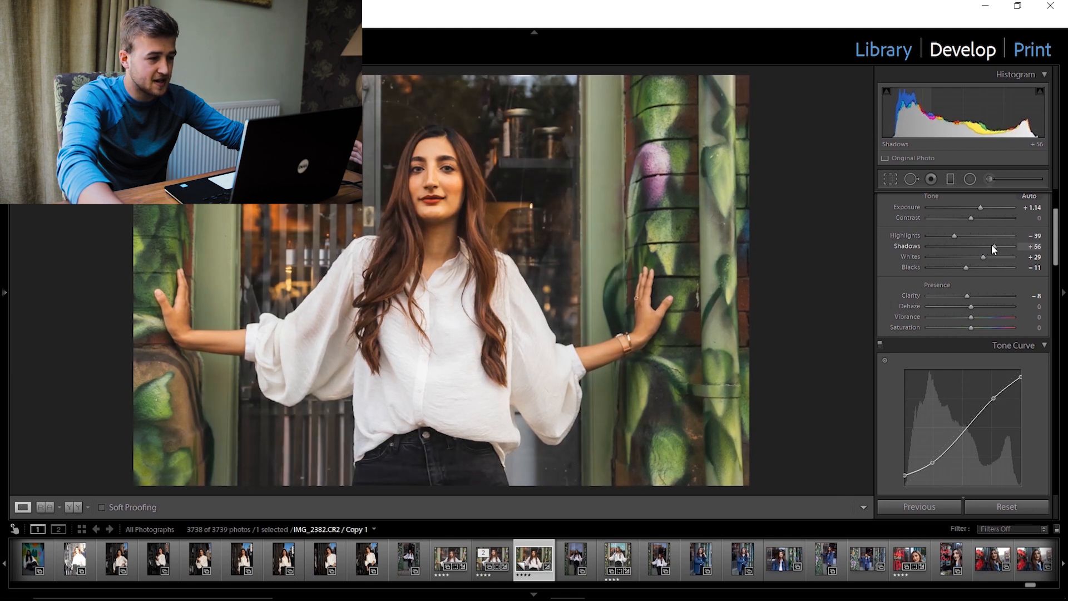
left_click_drag(996, 247, 993, 246)
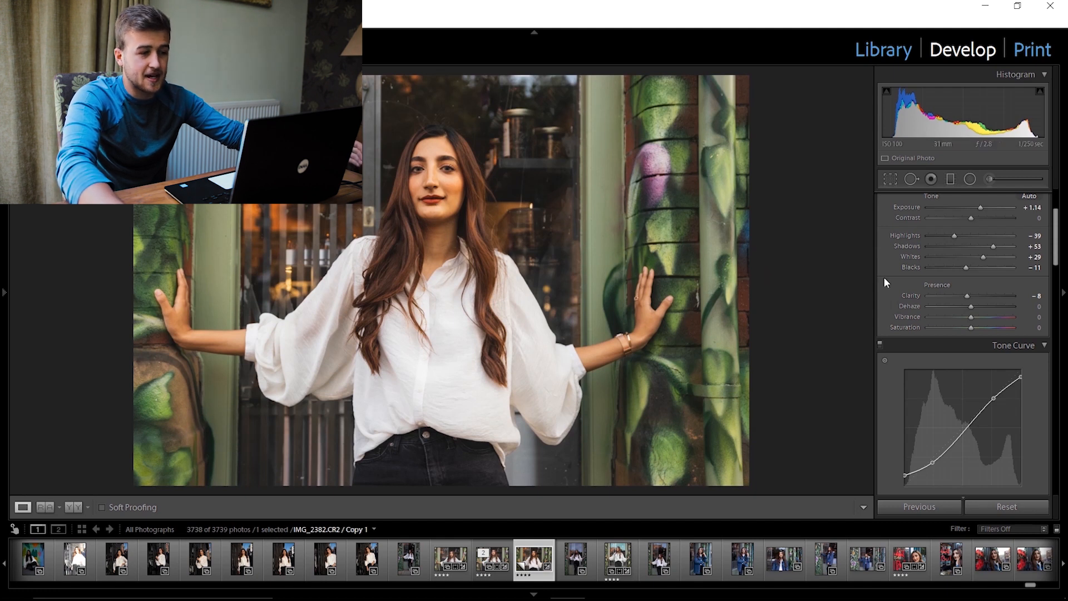
mouse_move(837, 296)
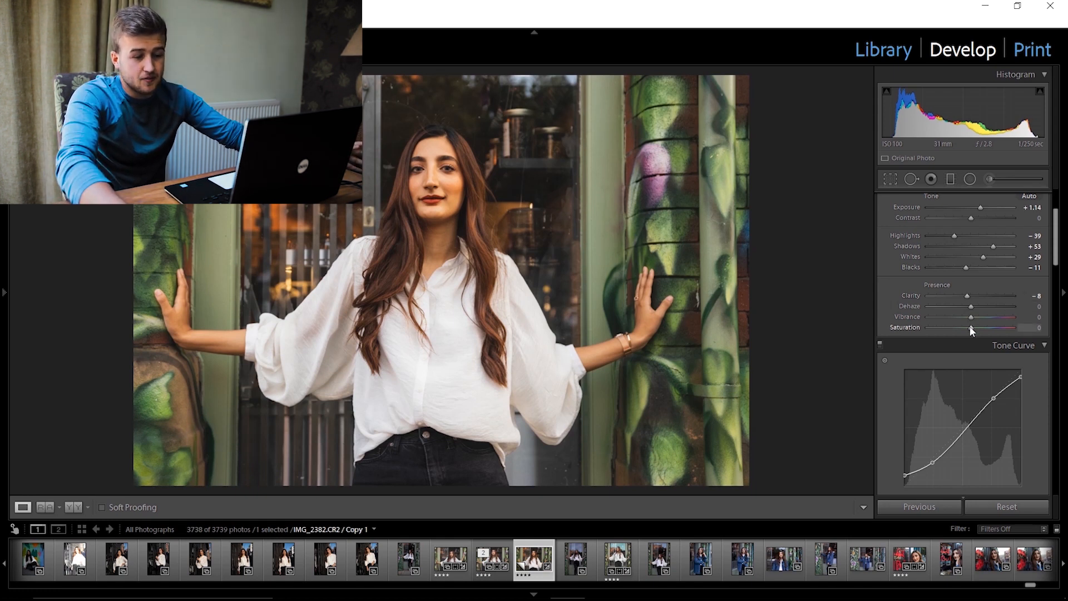
Step: Drop Saturation to -37 and boost Vibrance to about +71 for a muted look
left_click_drag(996, 328, 957, 327)
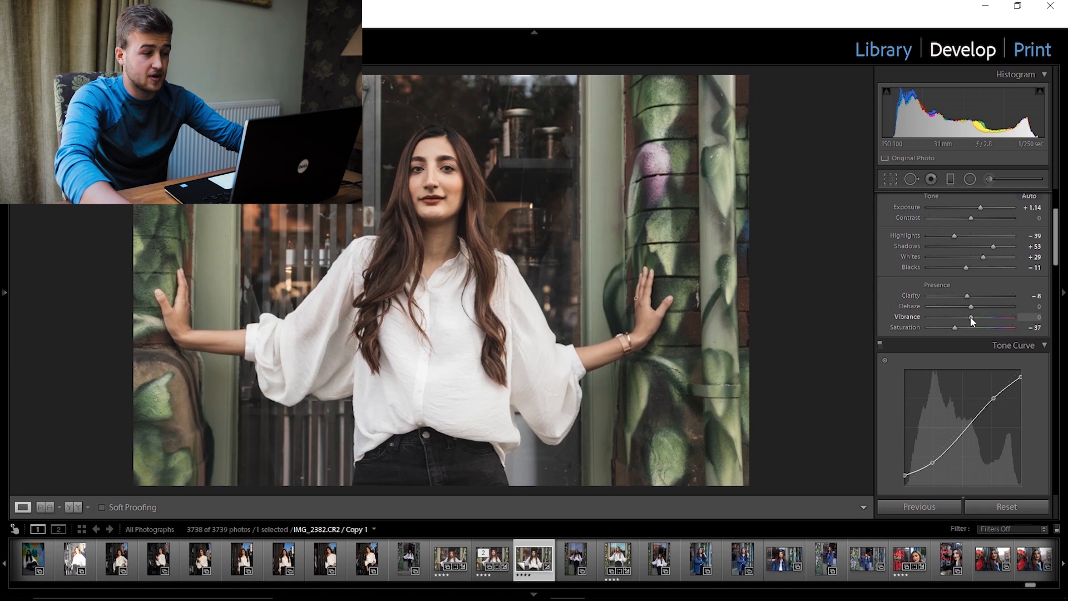
left_click_drag(971, 317, 1008, 317)
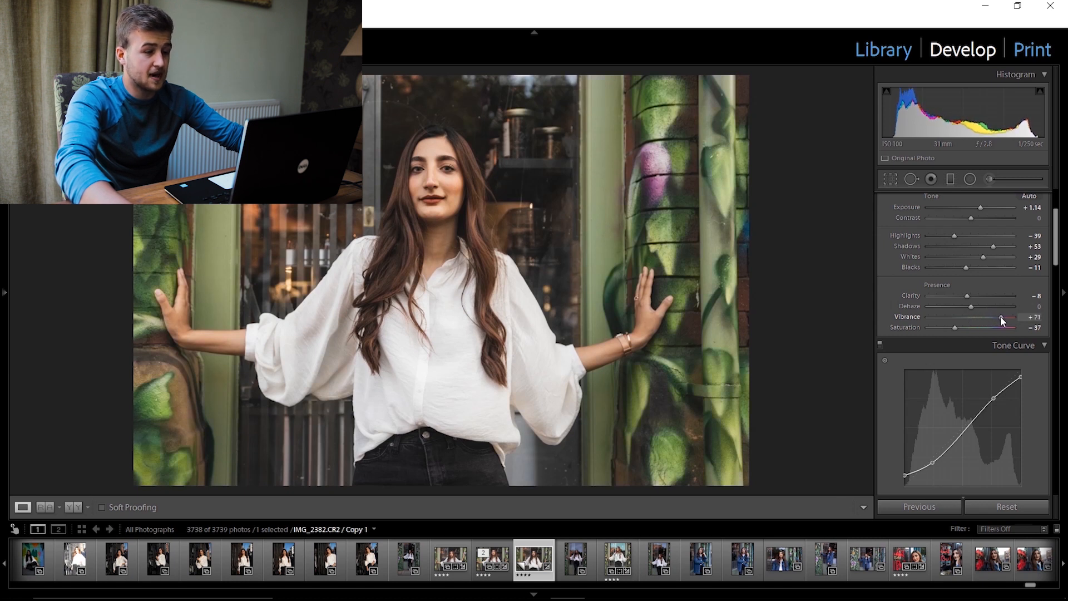
left_click_drag(1011, 317, 992, 317)
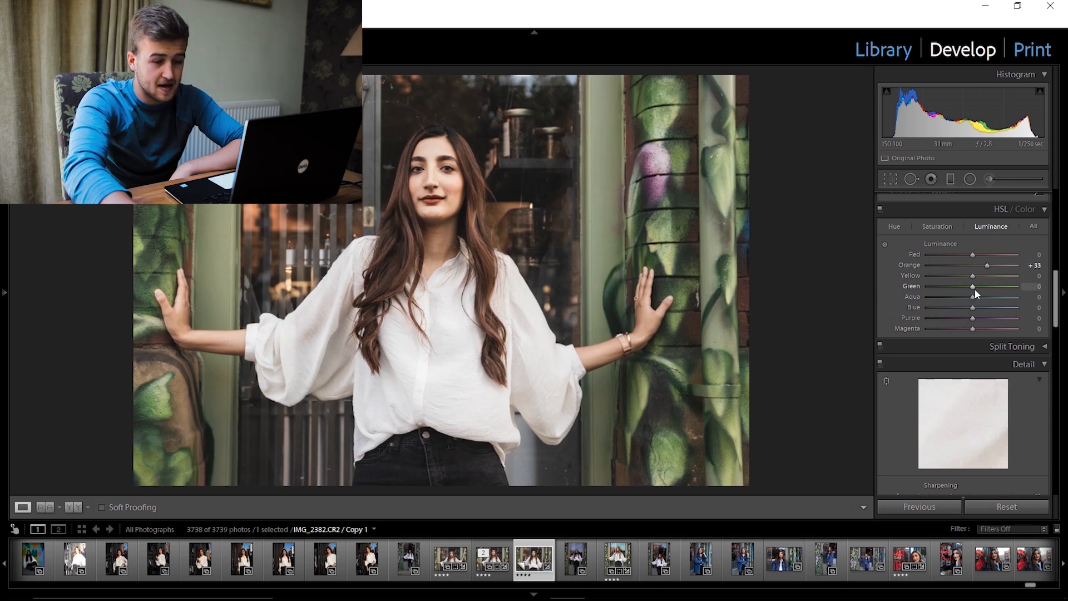
Step: Set Green luminance to +32 after trying -37 and +37
left_click_drag(973, 286, 957, 286)
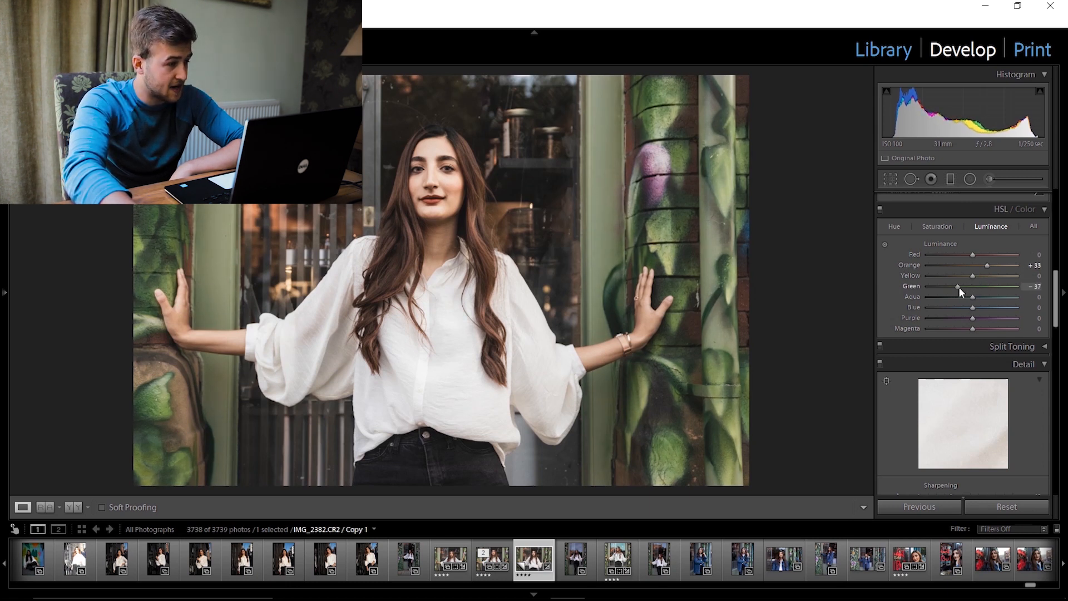
left_click_drag(957, 286, 989, 286)
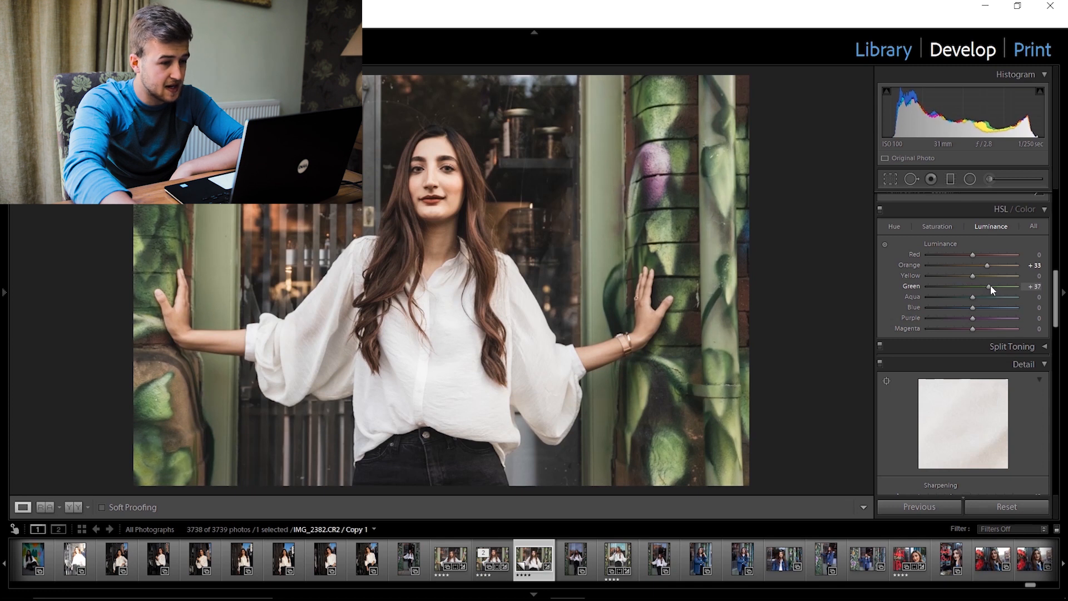
left_click_drag(989, 288, 985, 287)
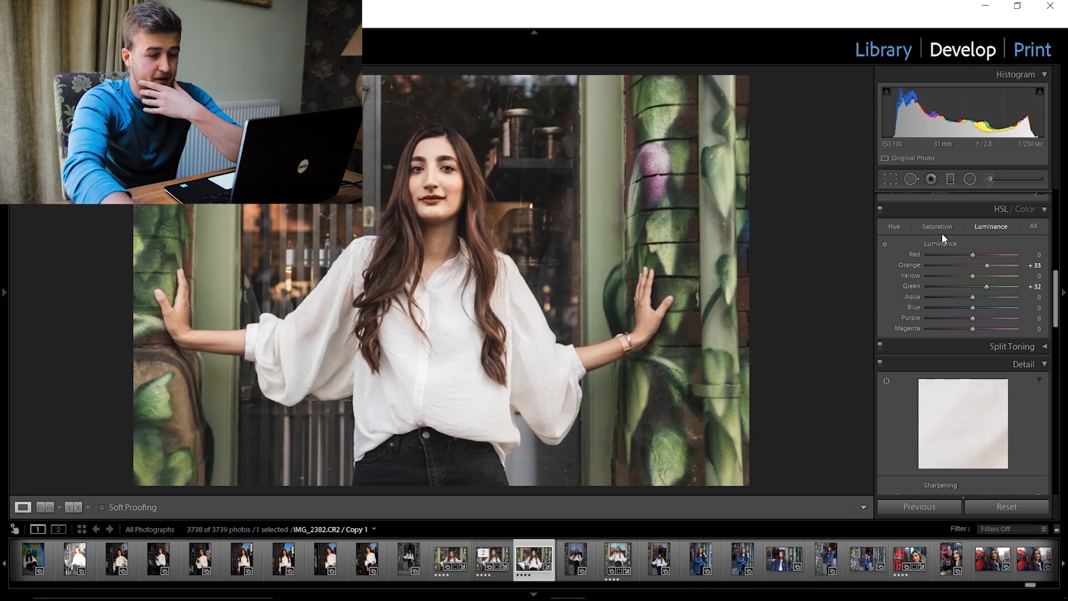
Step: In HSL Saturation, pull the greens down to -46 and boost Orange to +47
left_click(938, 227)
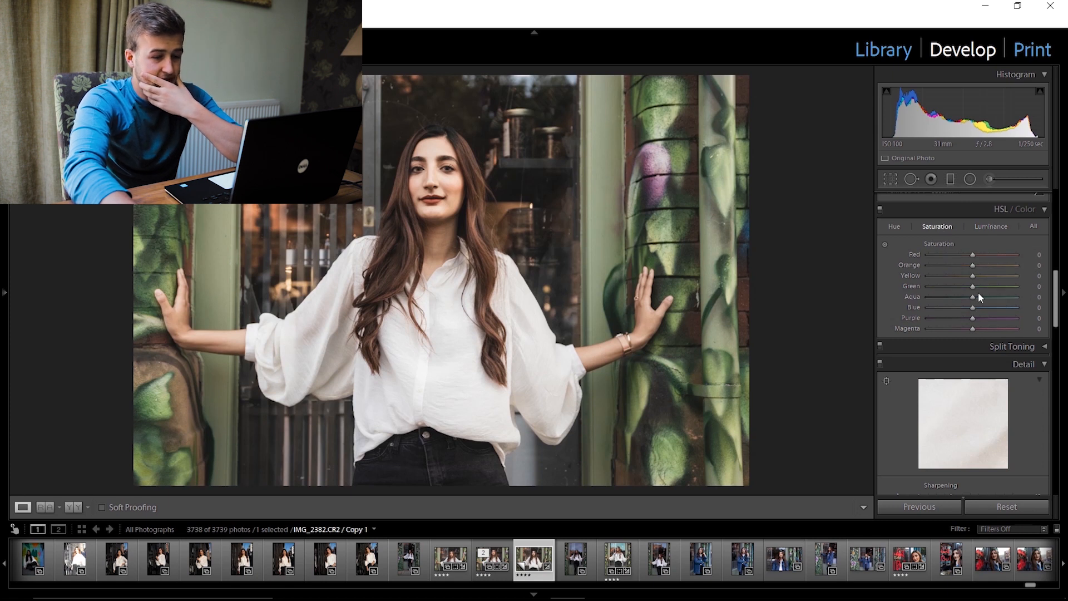
left_click_drag(973, 286, 953, 286)
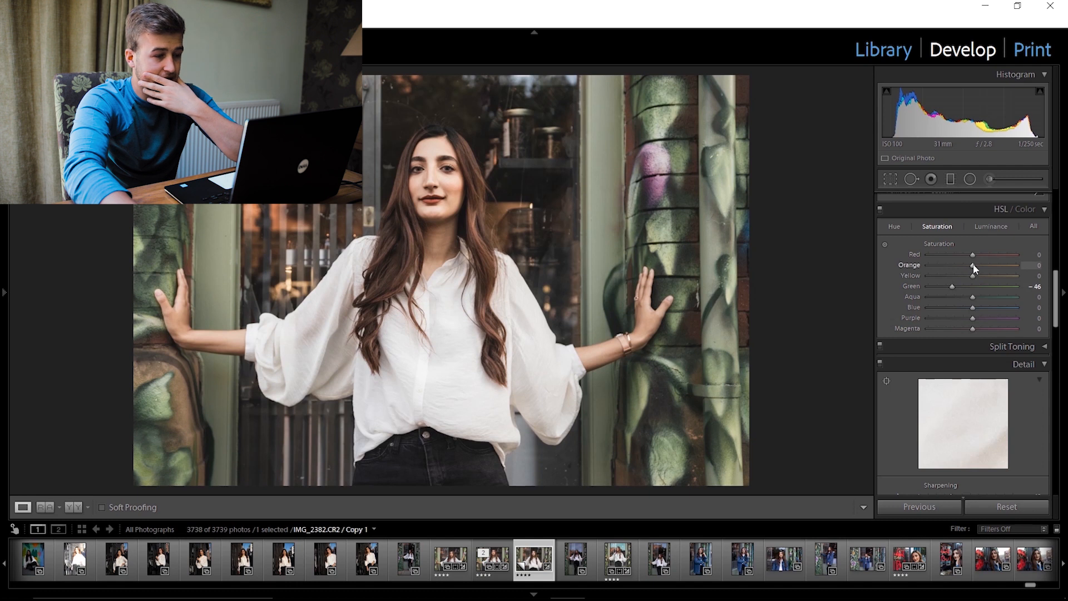
left_click_drag(973, 265, 1003, 265)
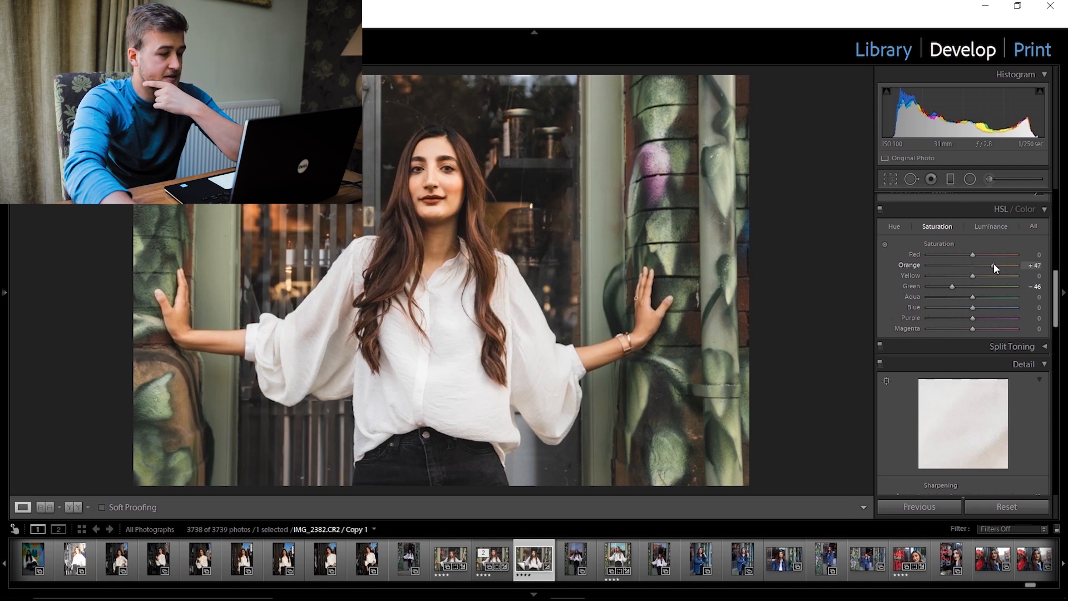
mouse_move(1013, 276)
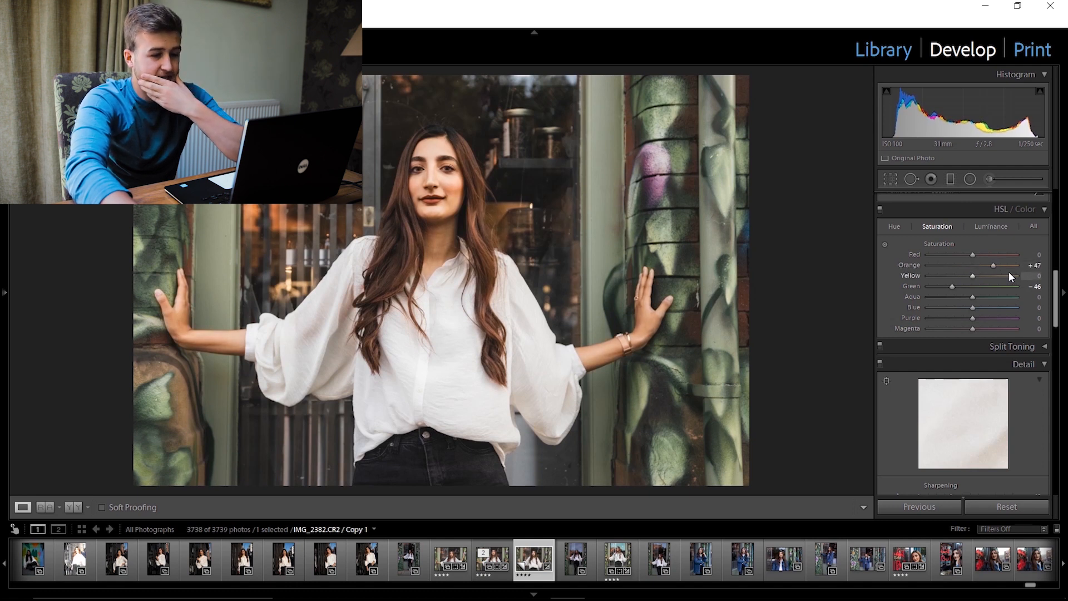
Step: Settle Yellow saturation at +19 after trying strong positive and negative values
left_click_drag(973, 275, 1007, 276)
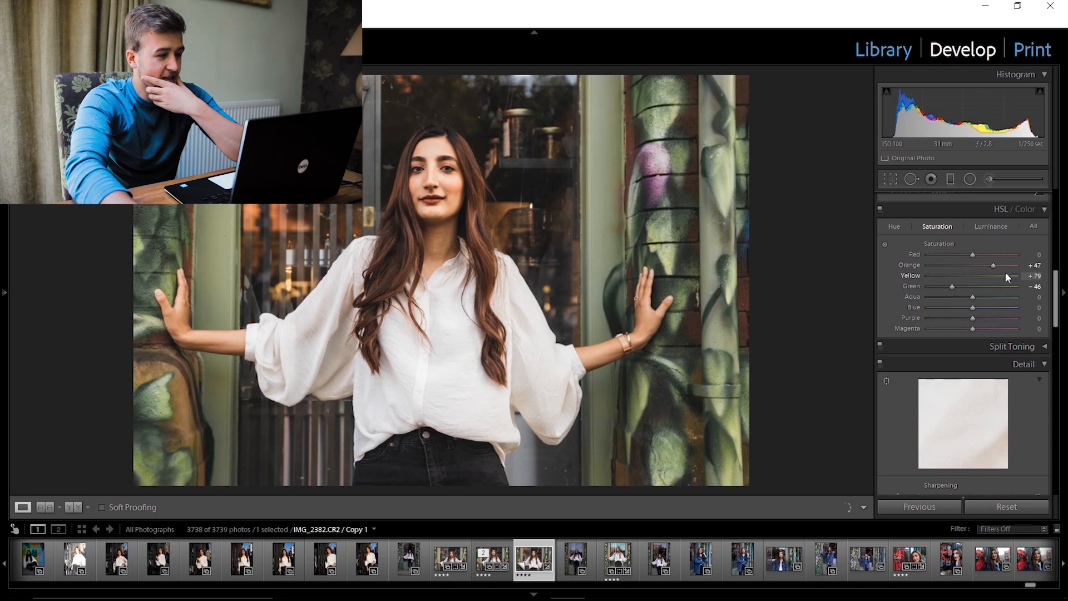
left_click_drag(1005, 275, 947, 276)
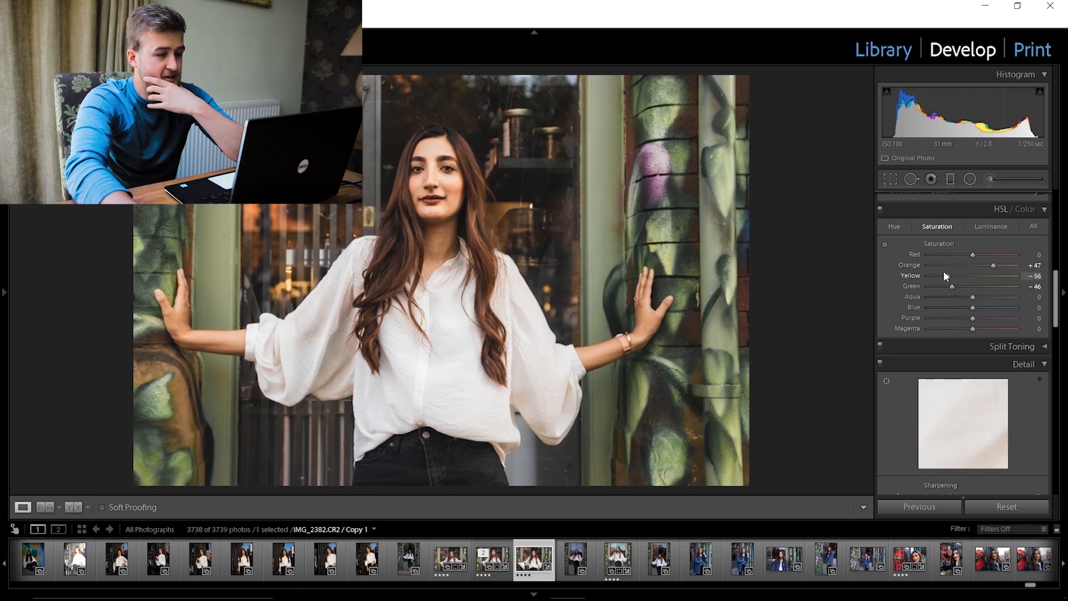
left_click_drag(945, 276, 1000, 276)
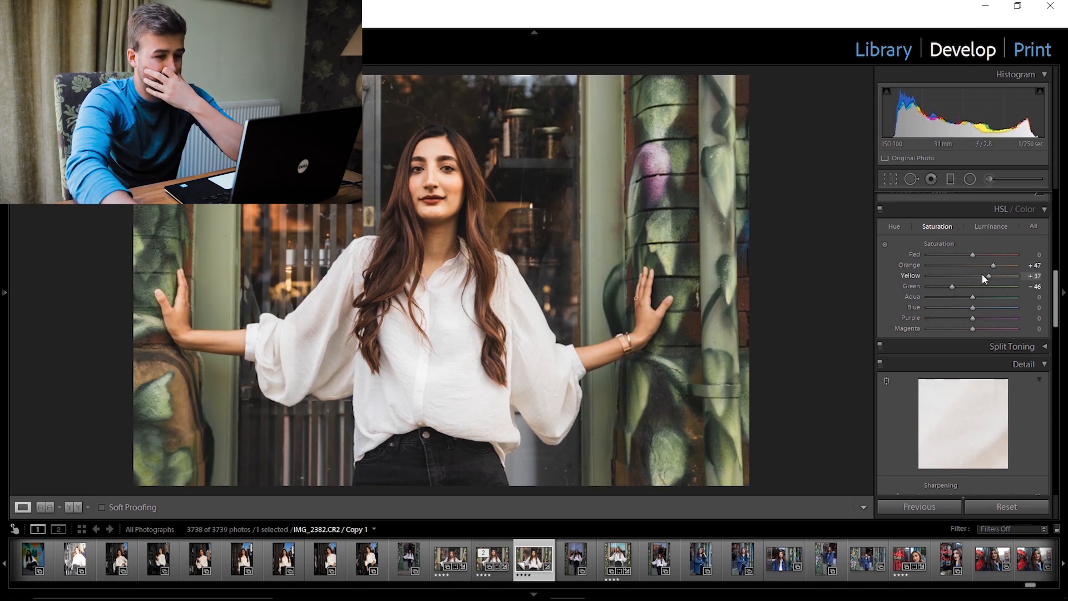
left_click_drag(995, 276, 981, 275)
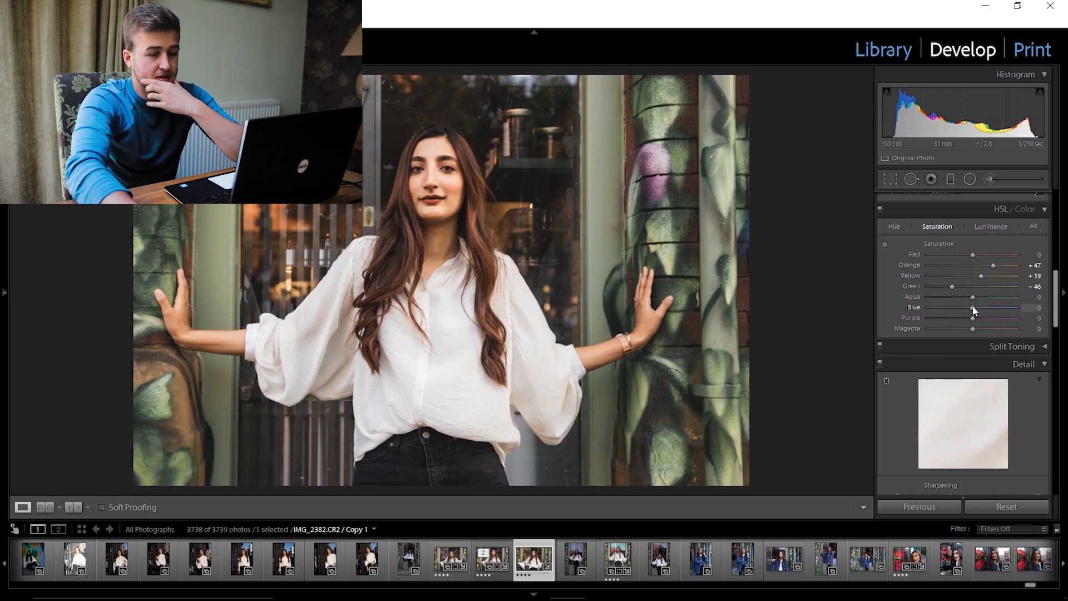
Step: Try Blue saturation up to +48, return it to 0, and lower Aqua to -6
left_click_drag(972, 307, 984, 307)
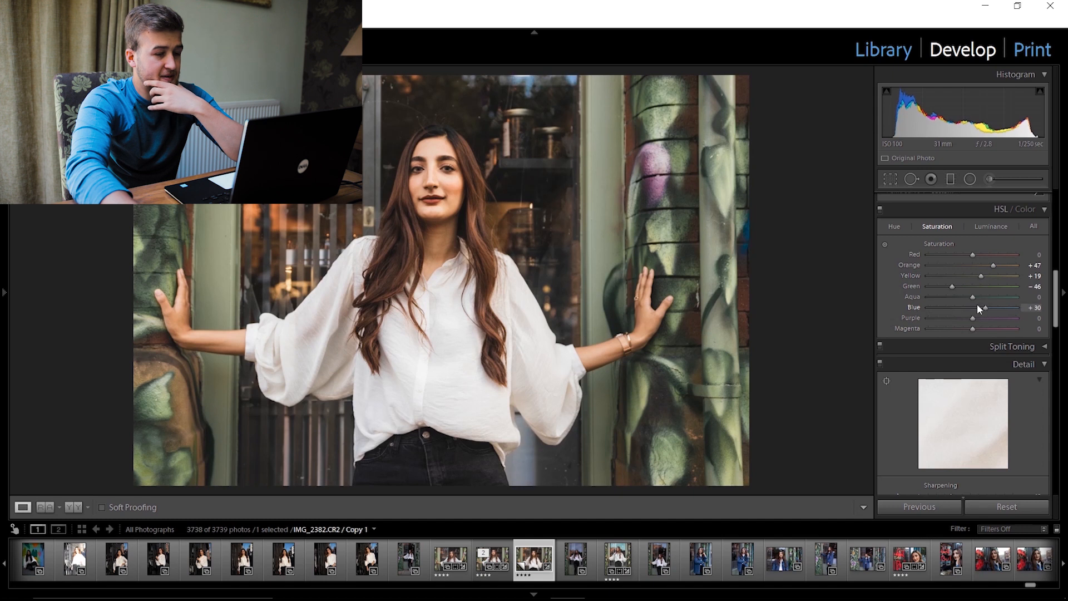
left_click_drag(985, 307, 993, 307)
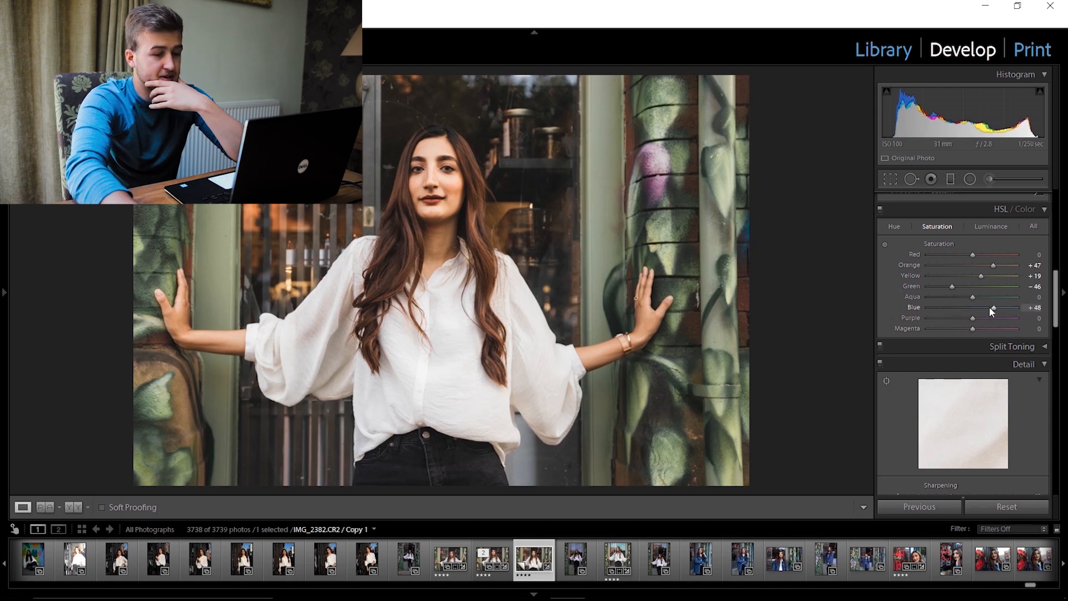
left_click_drag(992, 308, 926, 307)
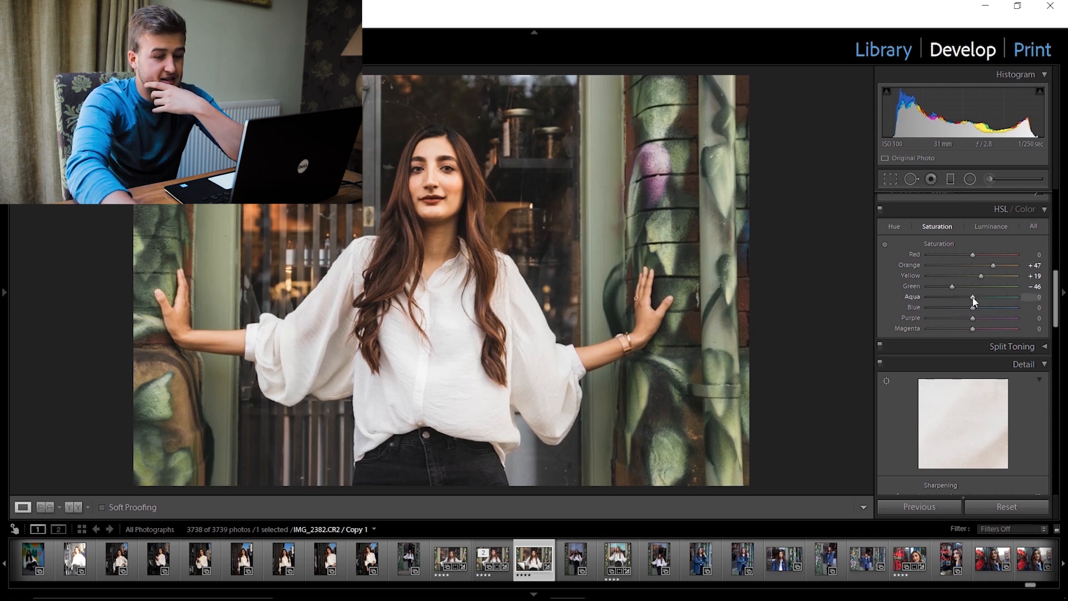
left_click_drag(973, 296, 971, 297)
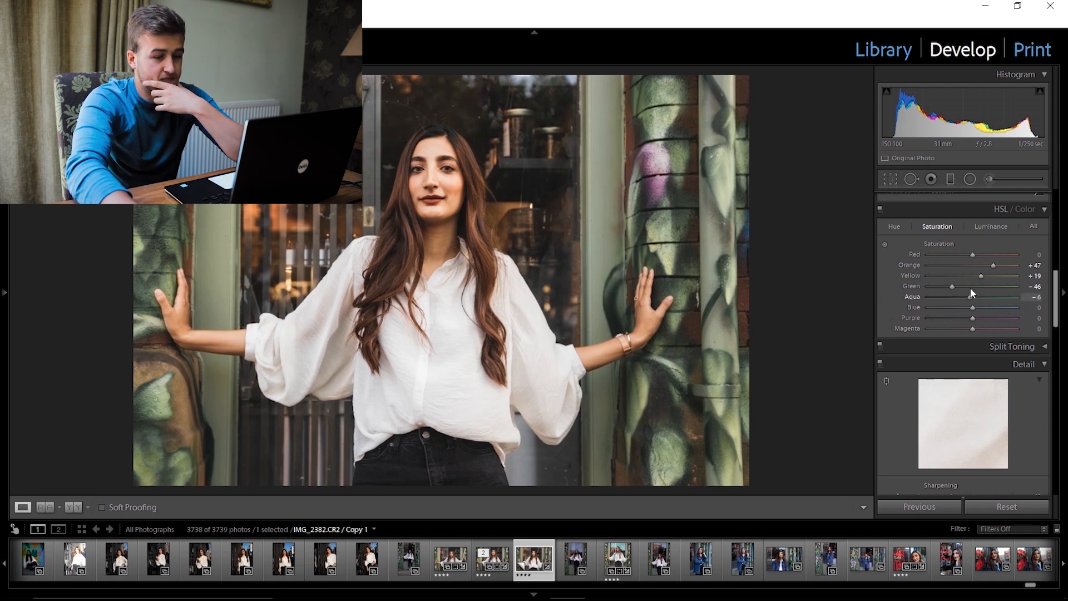
Step: Refine Green saturation, ending at -31
left_click_drag(952, 286, 935, 286)
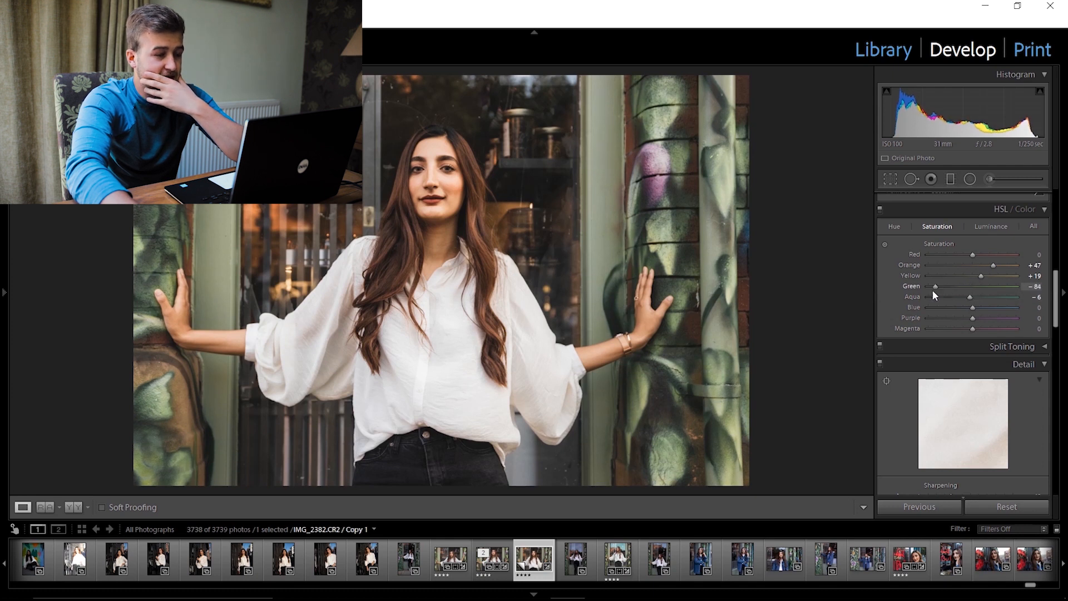
left_click_drag(936, 286, 953, 286)
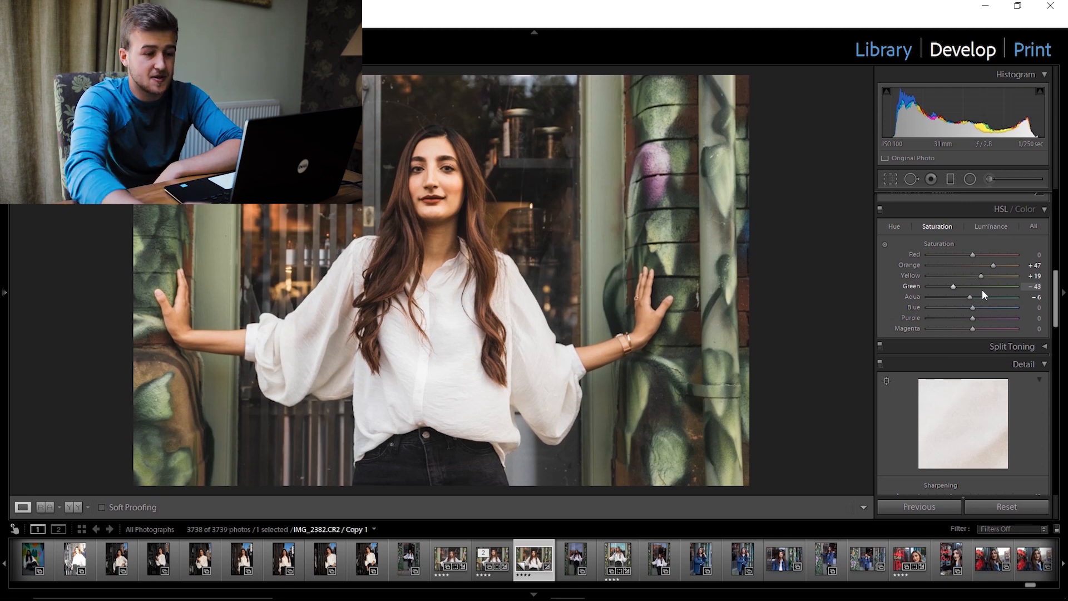
left_click_drag(954, 286, 969, 286)
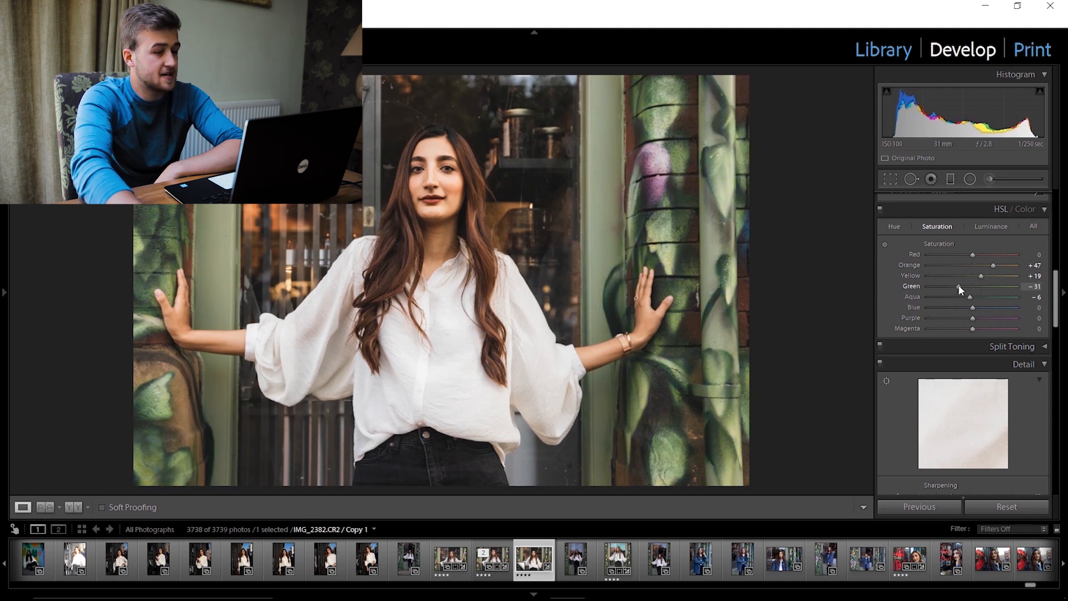
Step: In Lens Corrections, enable profile corrections and chromatic aberration removal
scroll("down", 3)
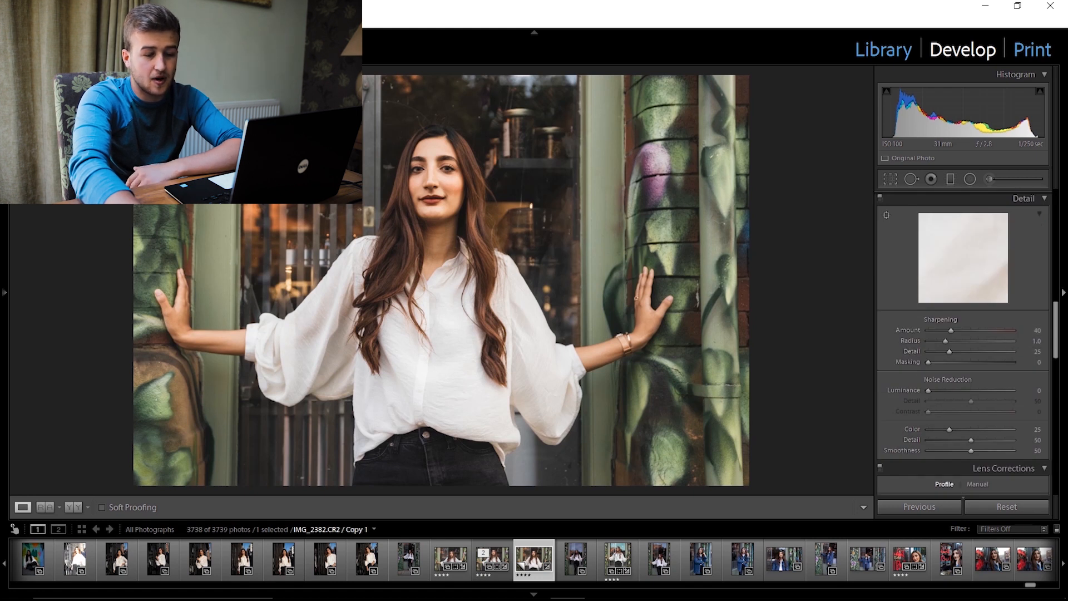
scroll("down", 3)
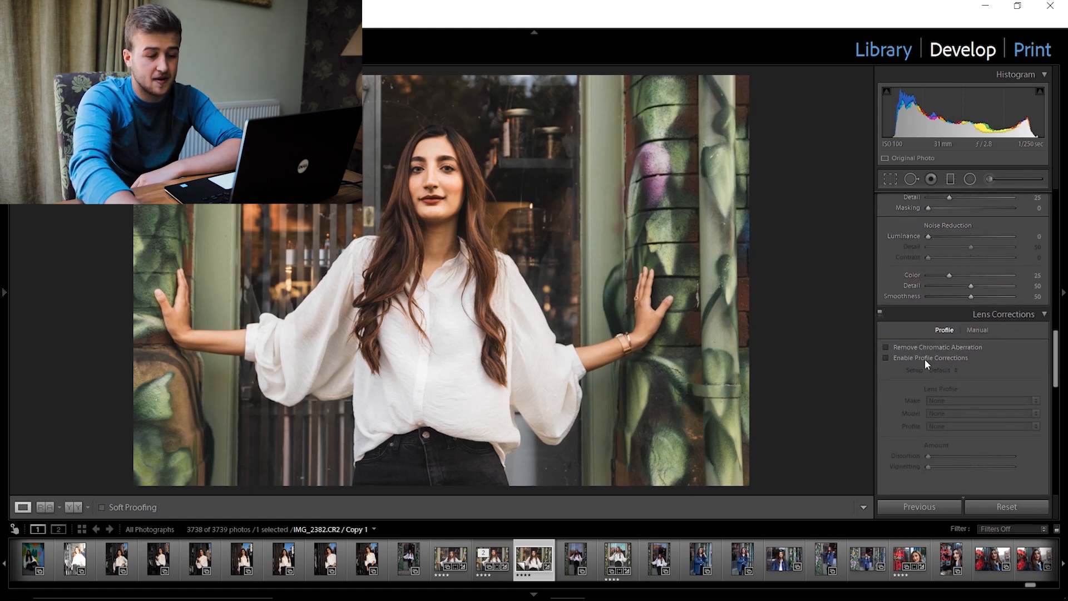
left_click(886, 358)
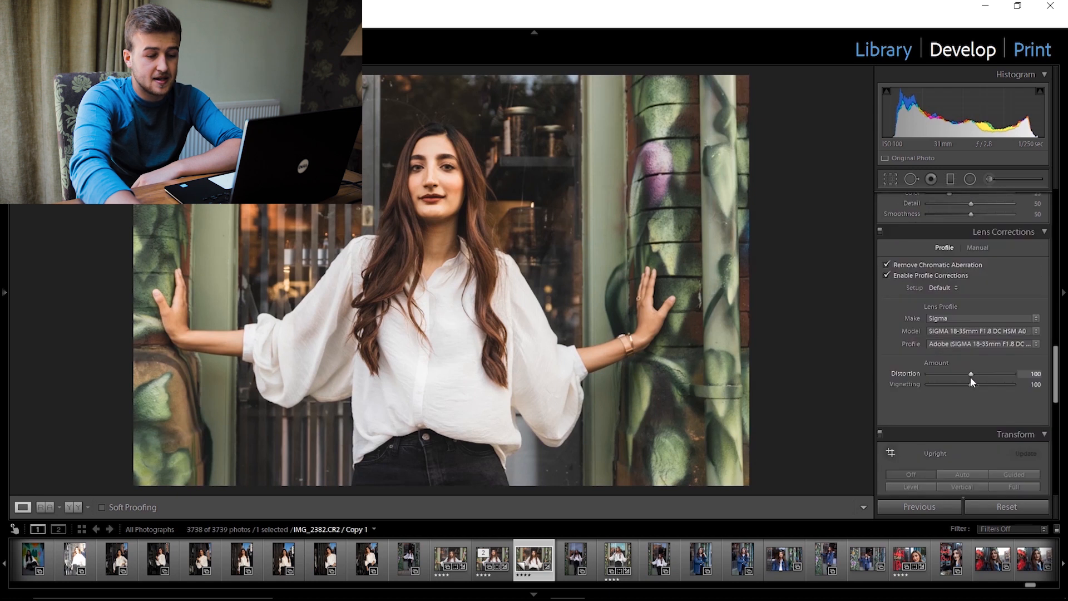
scroll("down", 3)
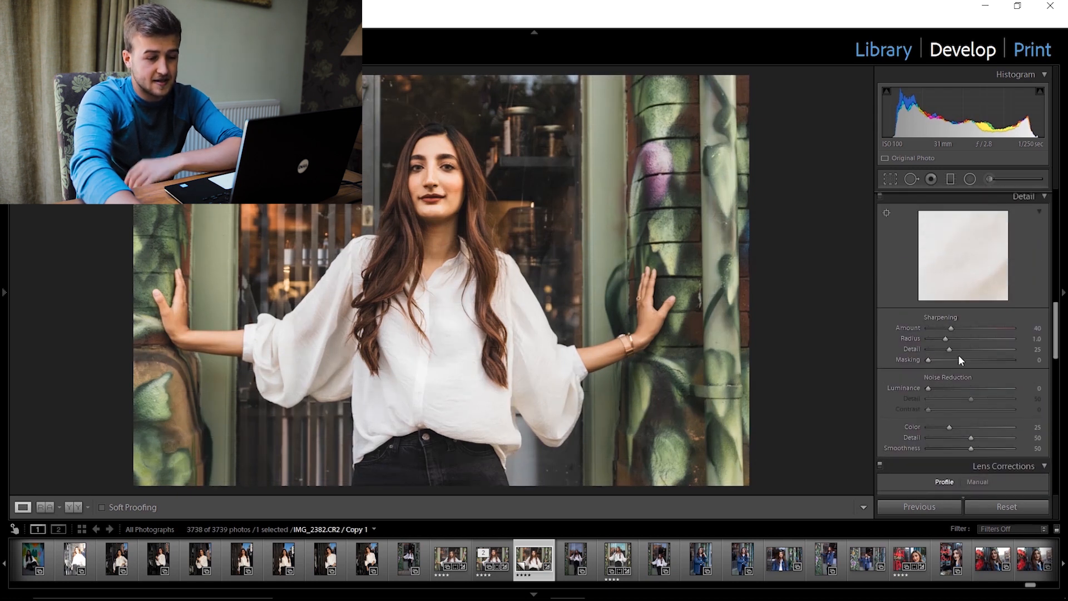
Step: Raise Sharpening masking to 82 while previewing the edge mask
left_click_drag(928, 360, 956, 360)
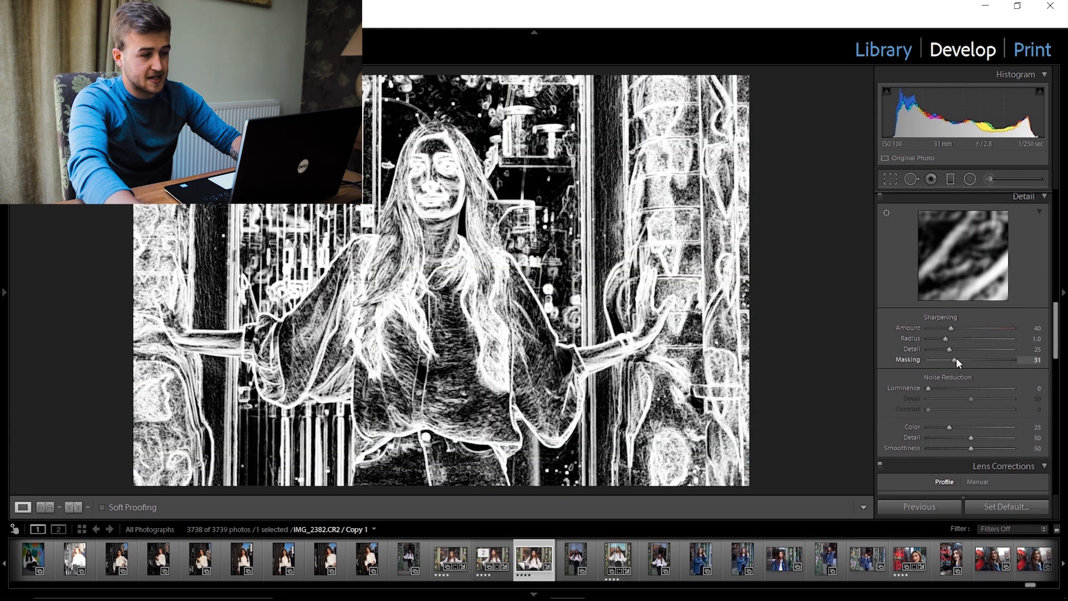
left_click_drag(949, 360, 988, 360)
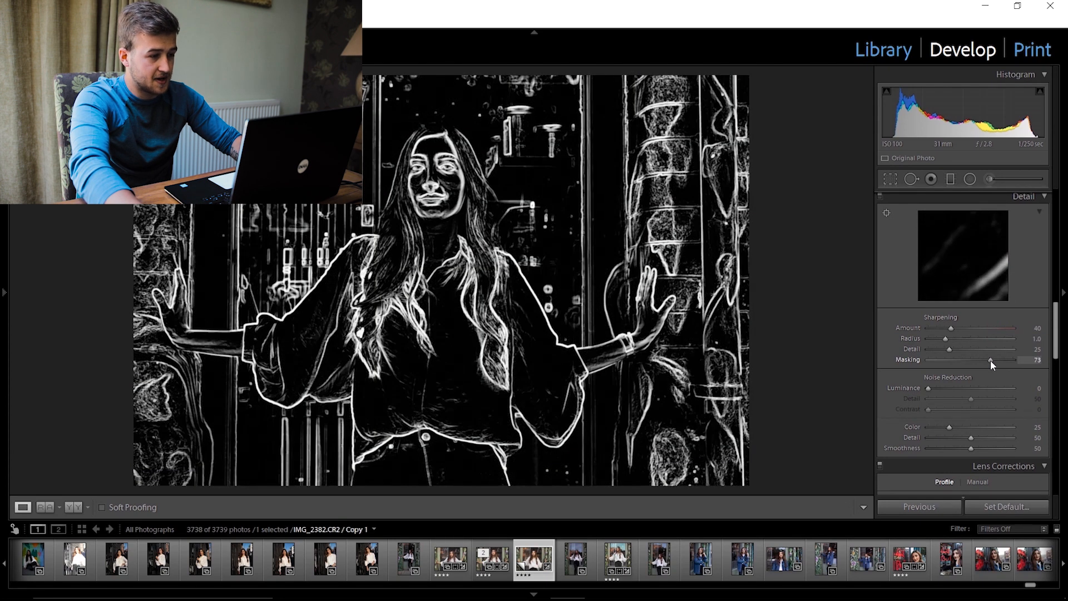
left_click_drag(989, 360, 993, 360)
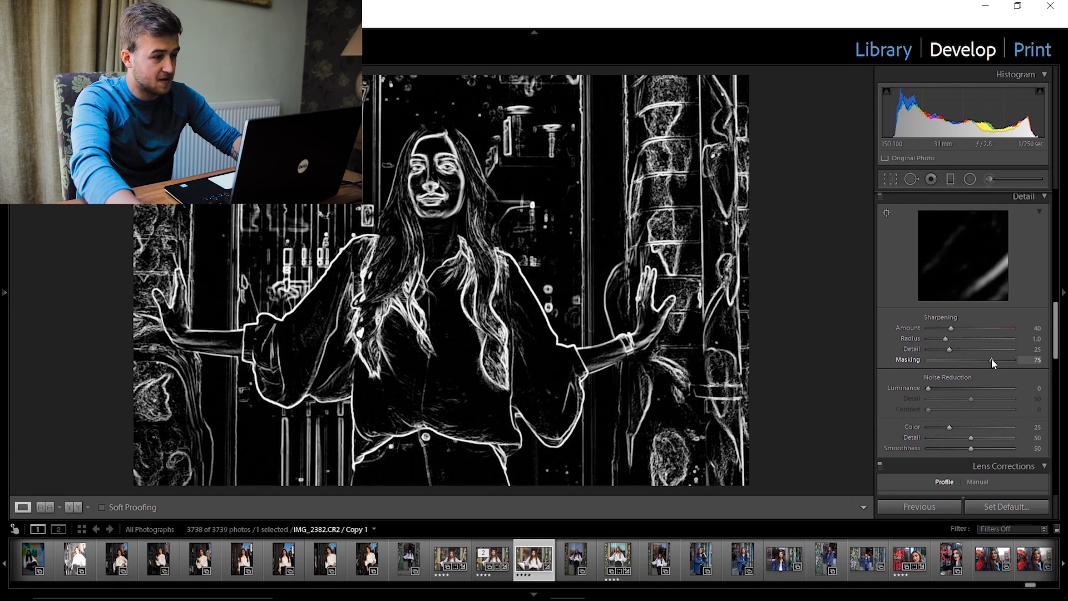
left_click_drag(988, 360, 991, 360)
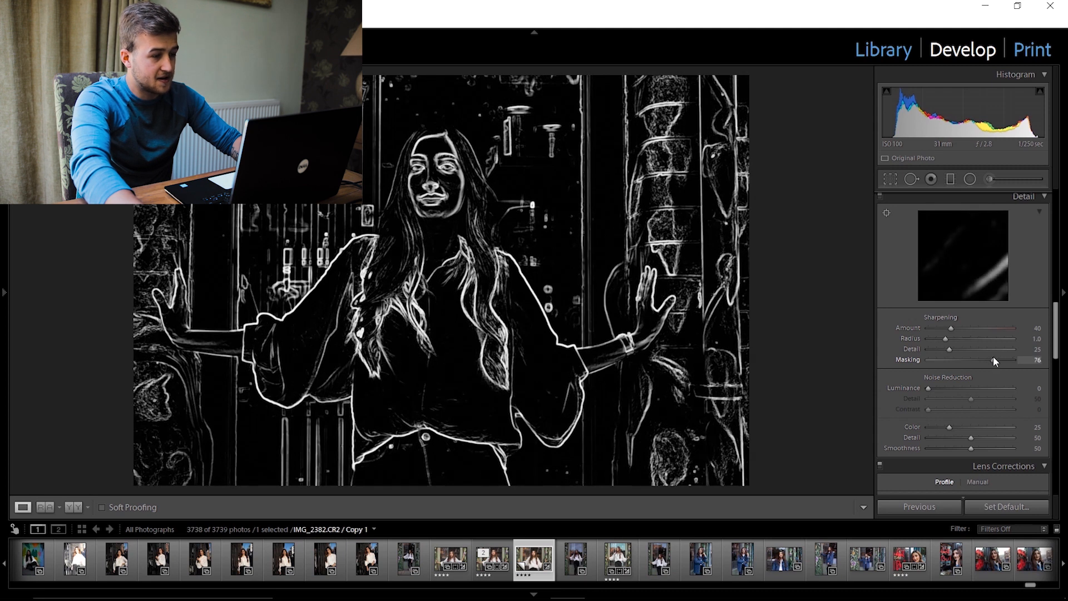
left_click_drag(988, 360, 998, 360)
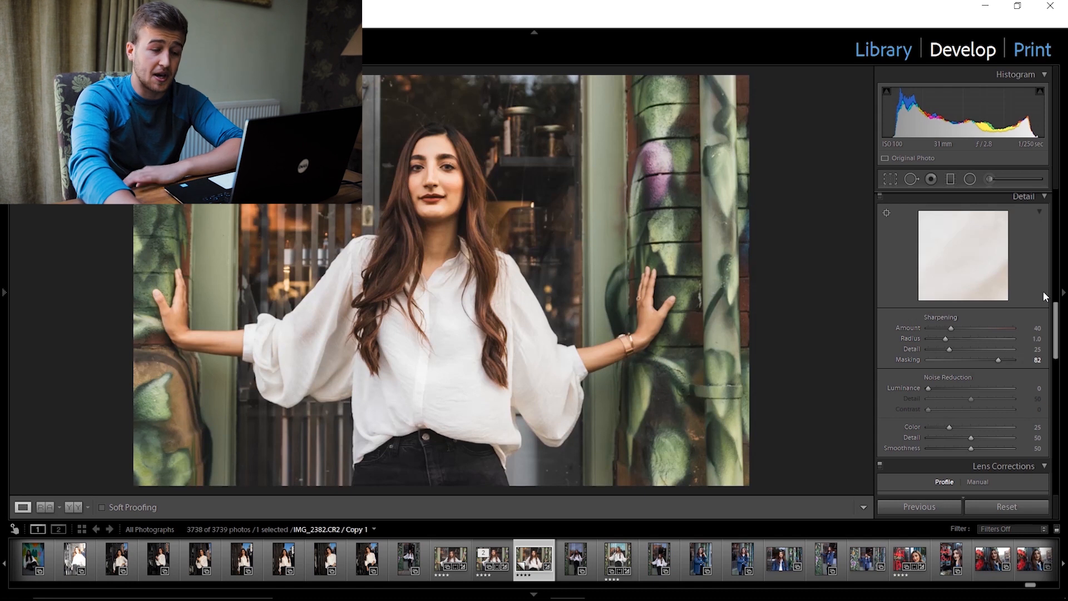
Step: Set Sharpening amount to 47 and radius to 0.9
left_click_drag(950, 327, 956, 328)
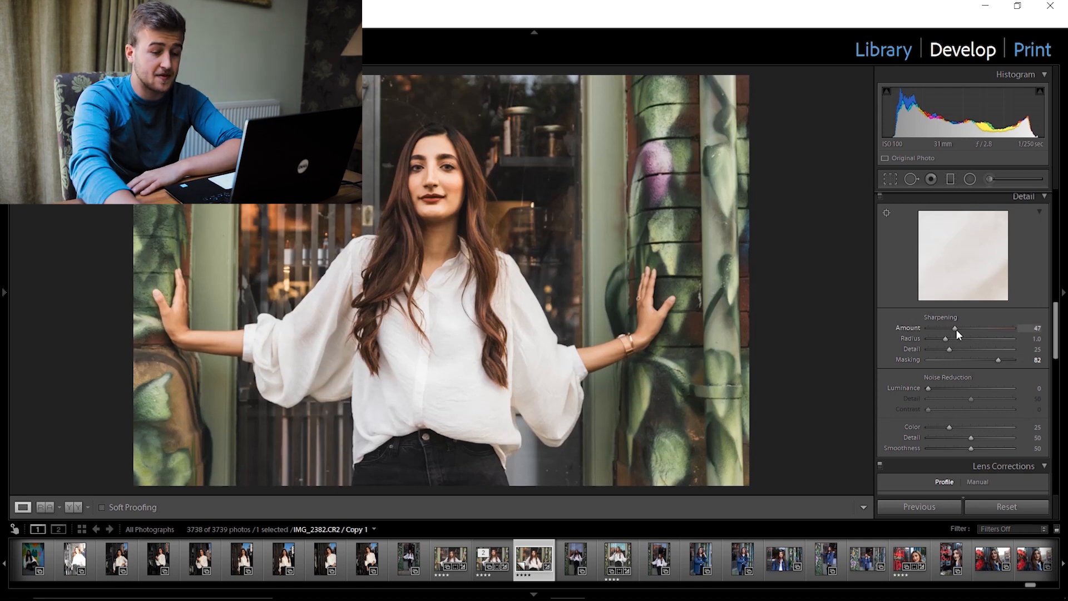
left_click_drag(950, 339, 945, 338)
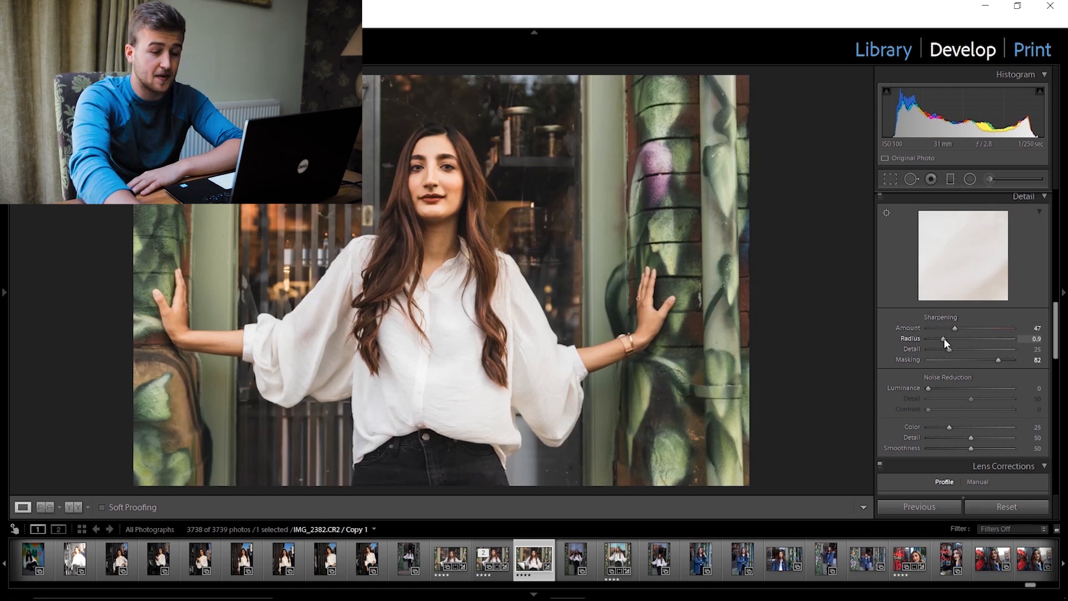
left_click_drag(953, 340, 938, 339)
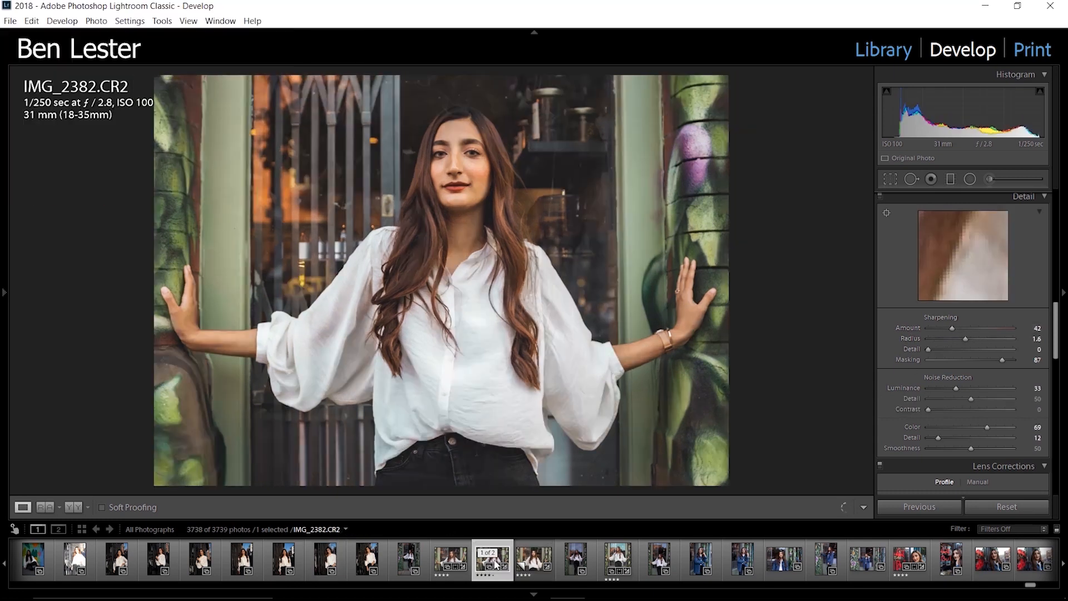
Step: Select the Copy 1 virtual copy of IMG_2382.CR2 in the filmstrip to compare edits
left_click(534, 560)
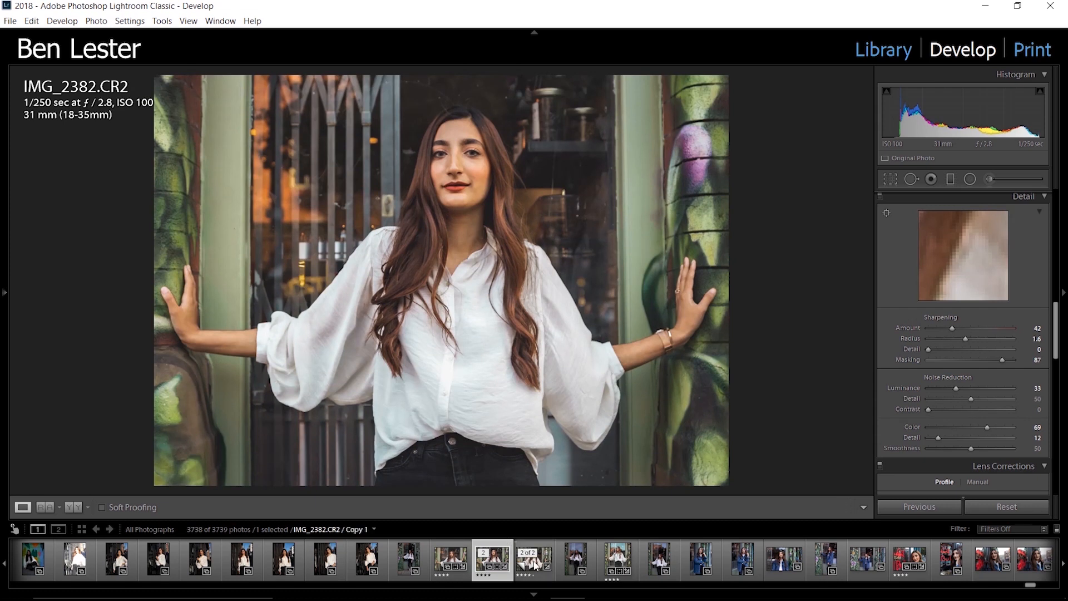